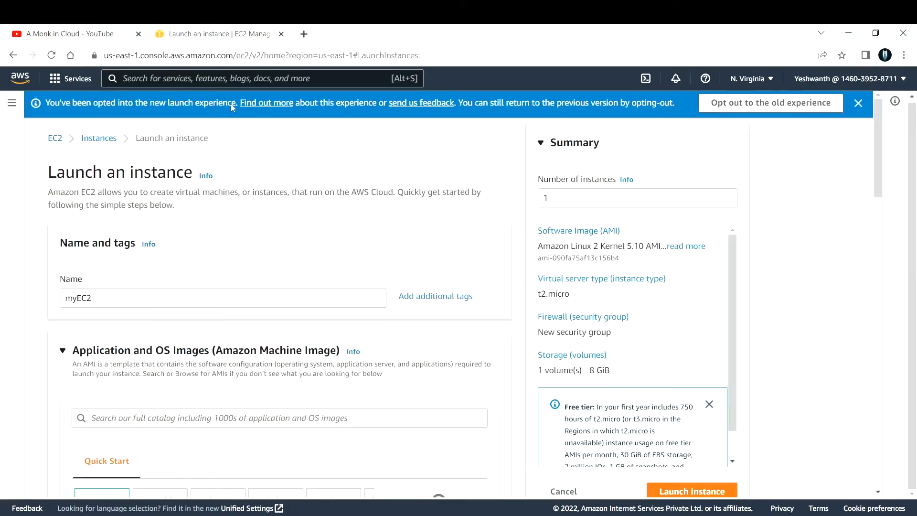
pyautogui.moveTo(859, 325)
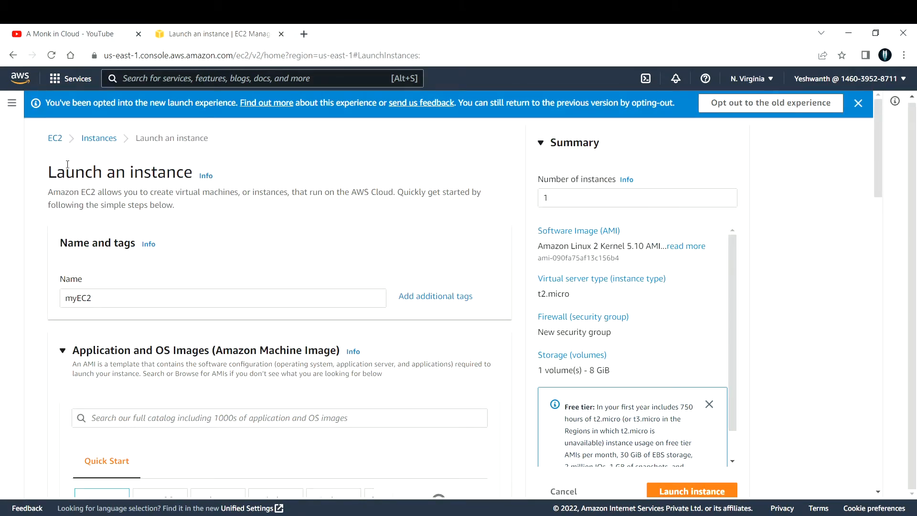
pyautogui.moveTo(618, 149)
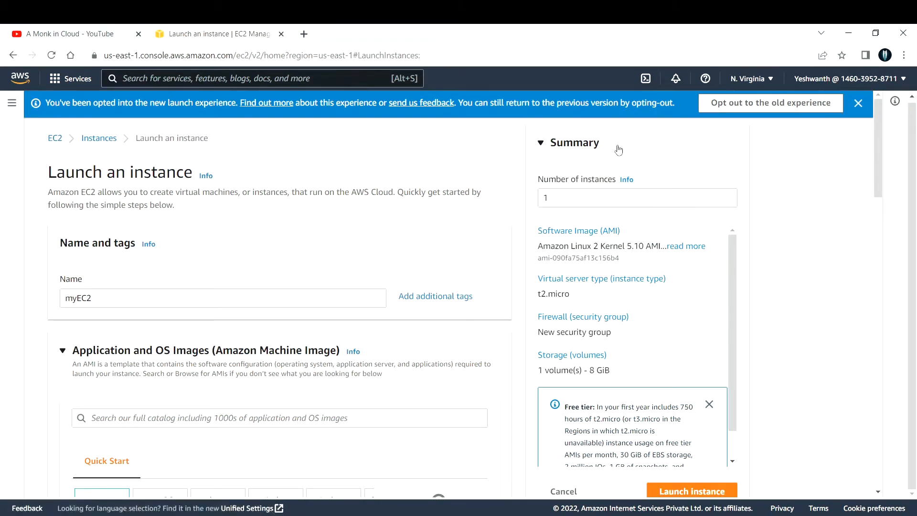
pyautogui.moveTo(822, 424)
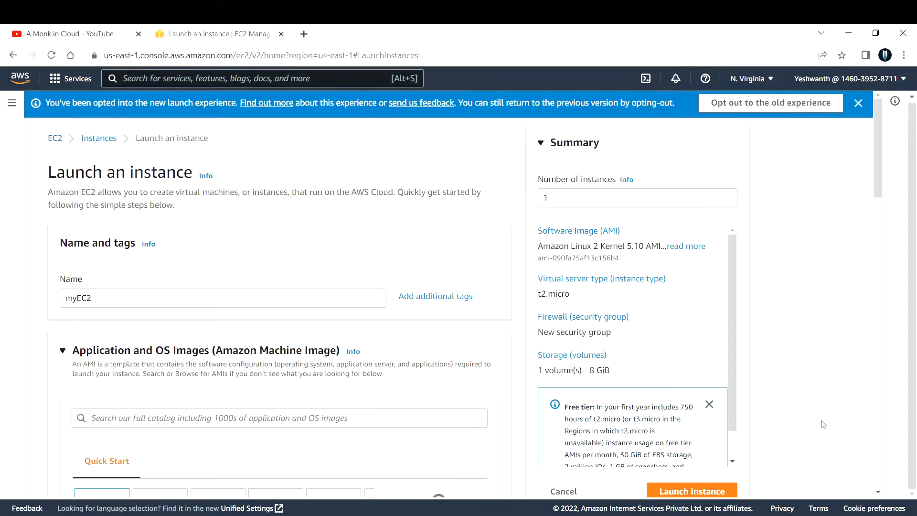
pyautogui.moveTo(123, 157)
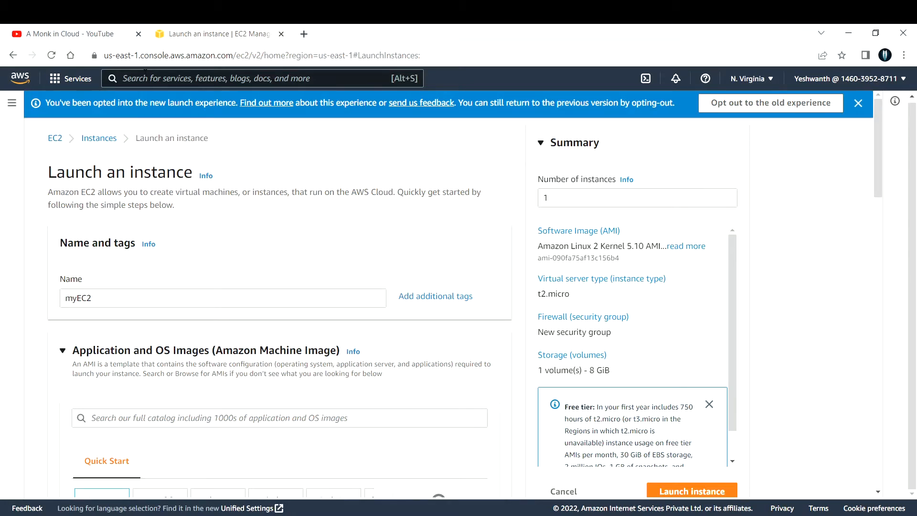
# Search for EC2 and open the EC2 Dashboard for the N. Virginia region.
pyautogui.write('e2')
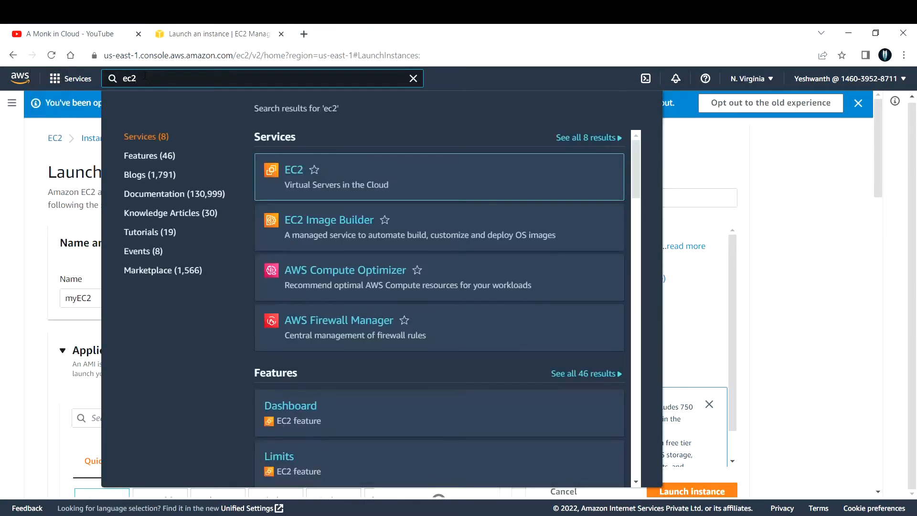
pyautogui.moveTo(298, 176)
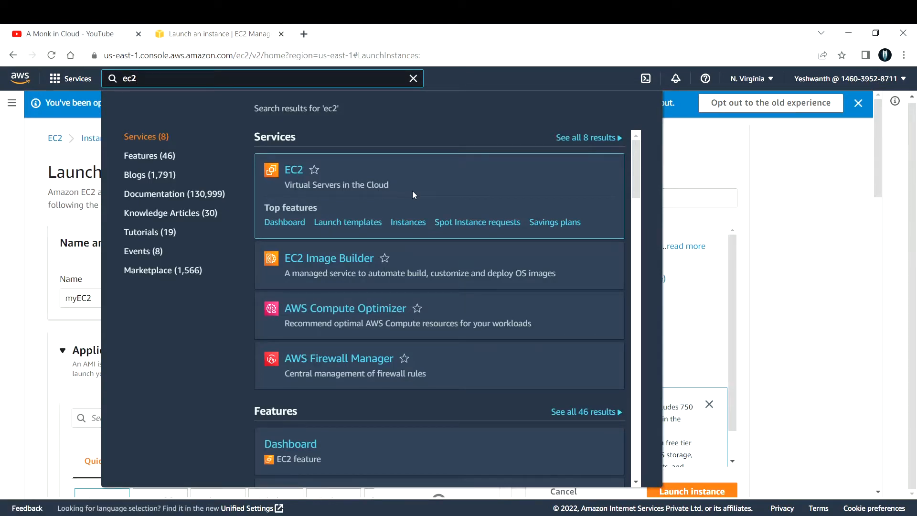
pyautogui.click(294, 170)
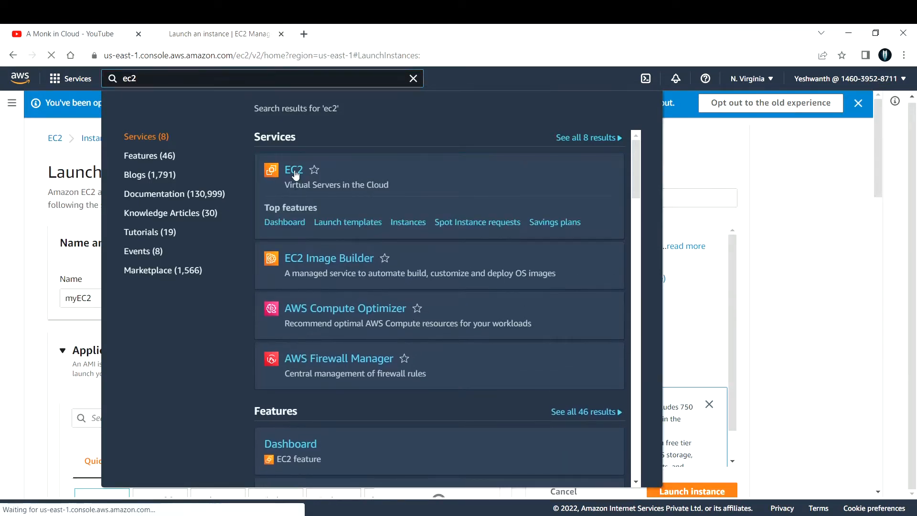
pyautogui.click(293, 170)
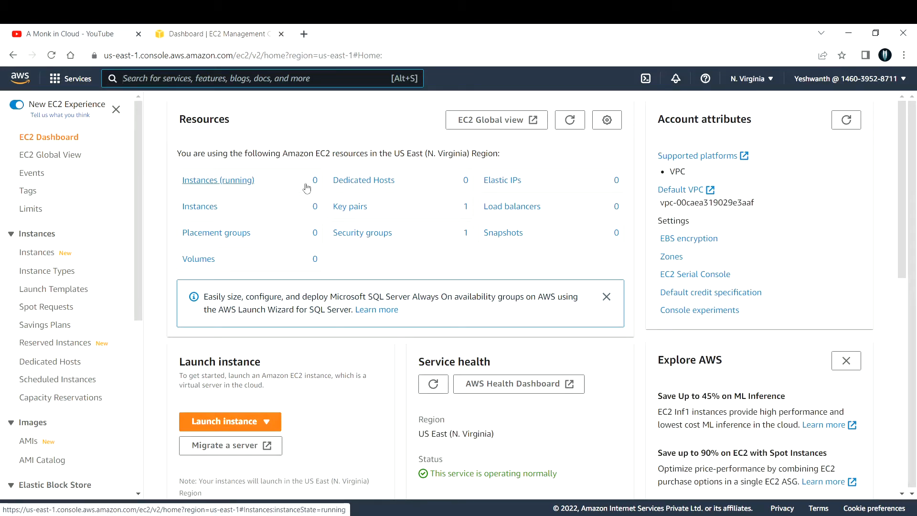
# View the empty running-instances list and start launching a new instance.
pyautogui.click(218, 181)
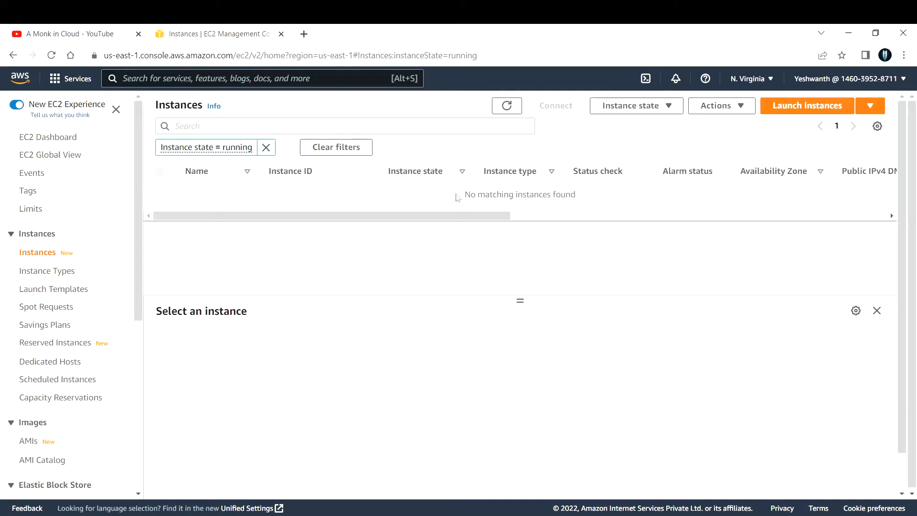
pyautogui.moveTo(601, 199)
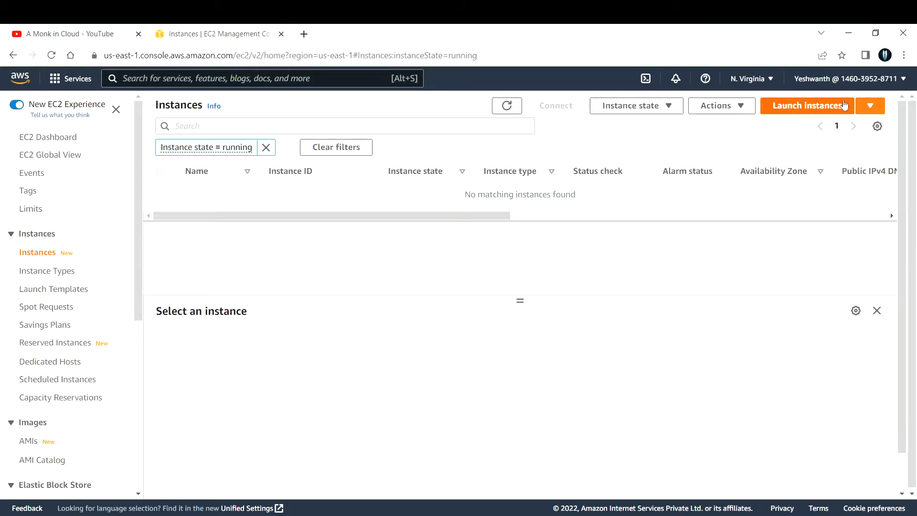
pyautogui.click(807, 106)
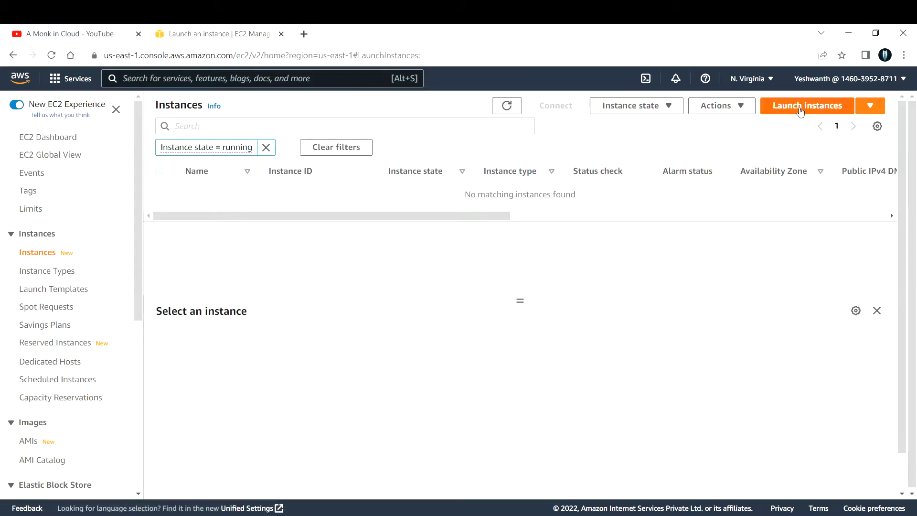
# Name the new instance myEC2Instance in the Name and tags field.
pyautogui.click(808, 106)
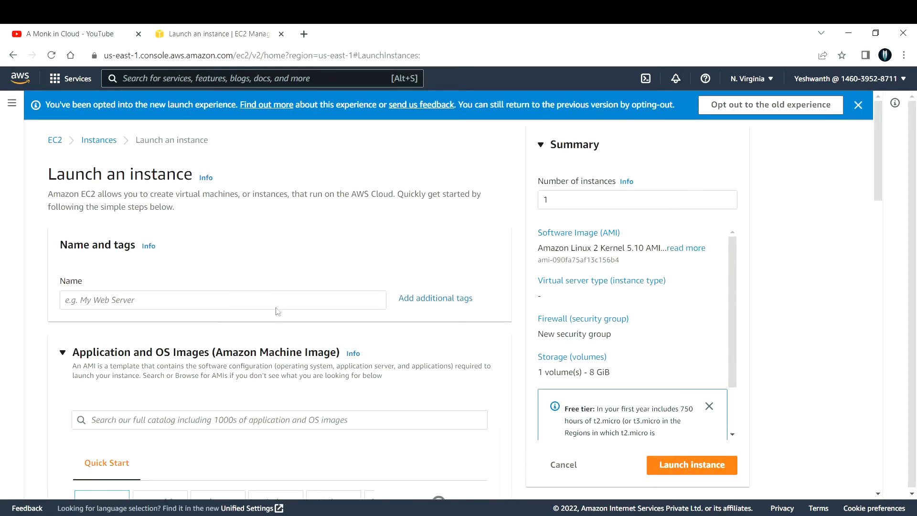
pyautogui.scroll(-3)
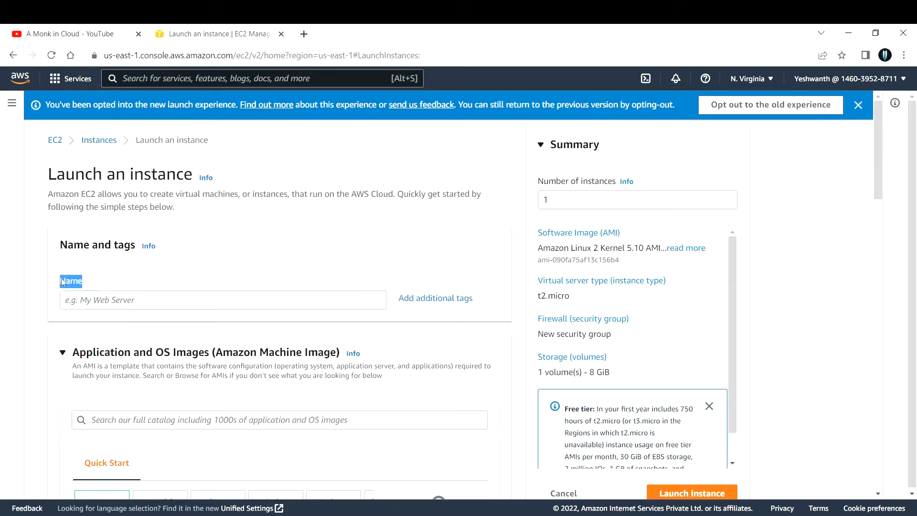
pyautogui.click(222, 299)
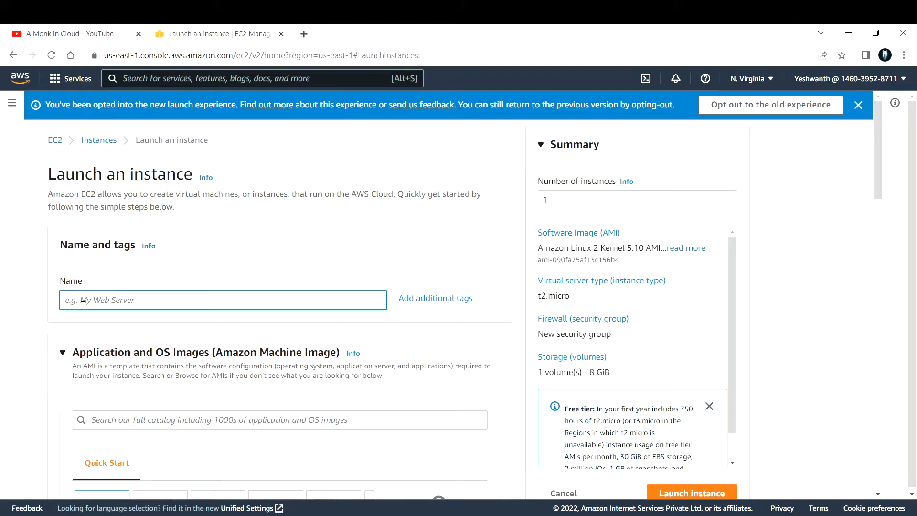
pyautogui.write('my')
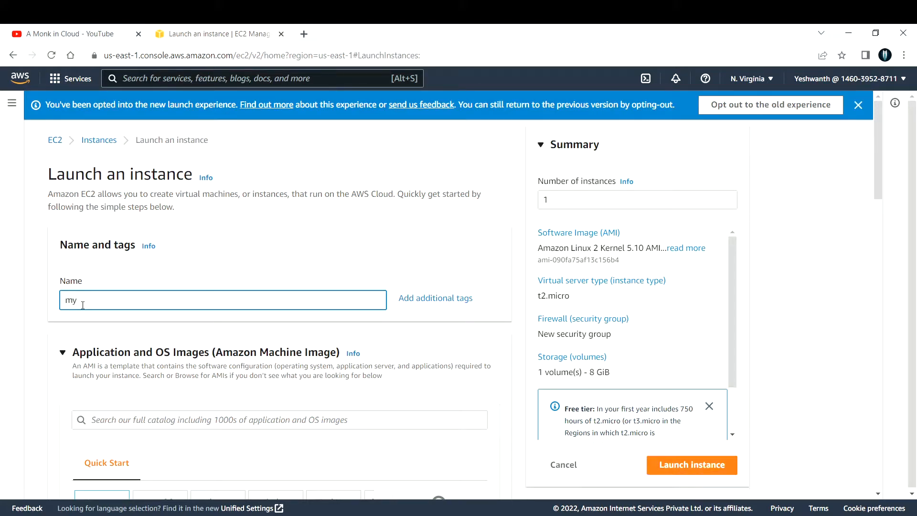
pyautogui.write('EC2')
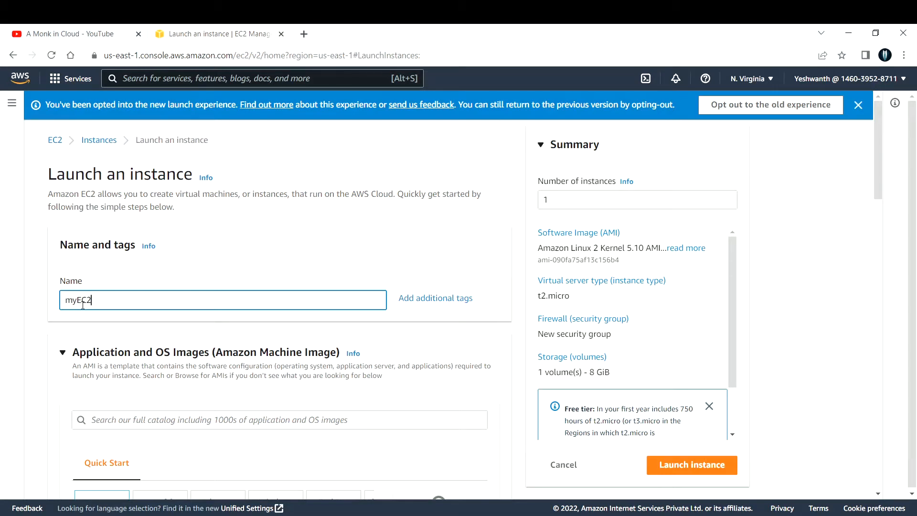
pyautogui.write('Instance')
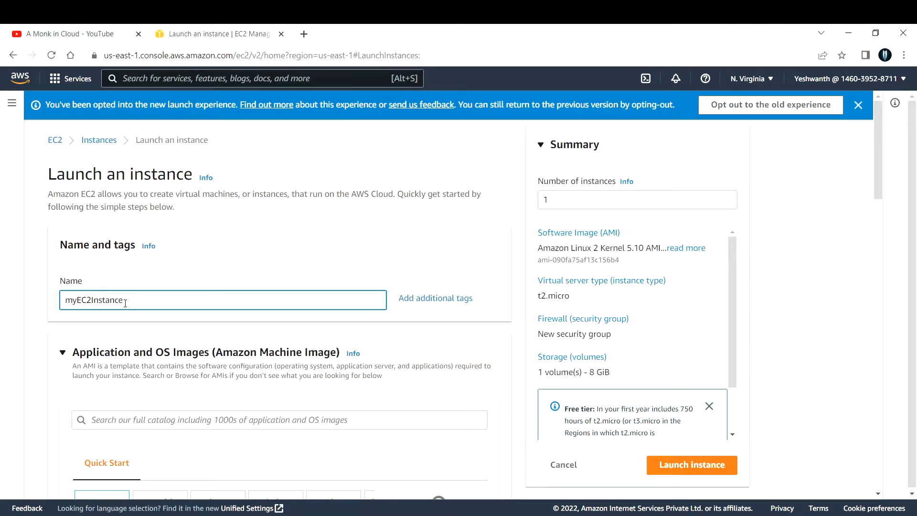
pyautogui.doubleClick(94, 299)
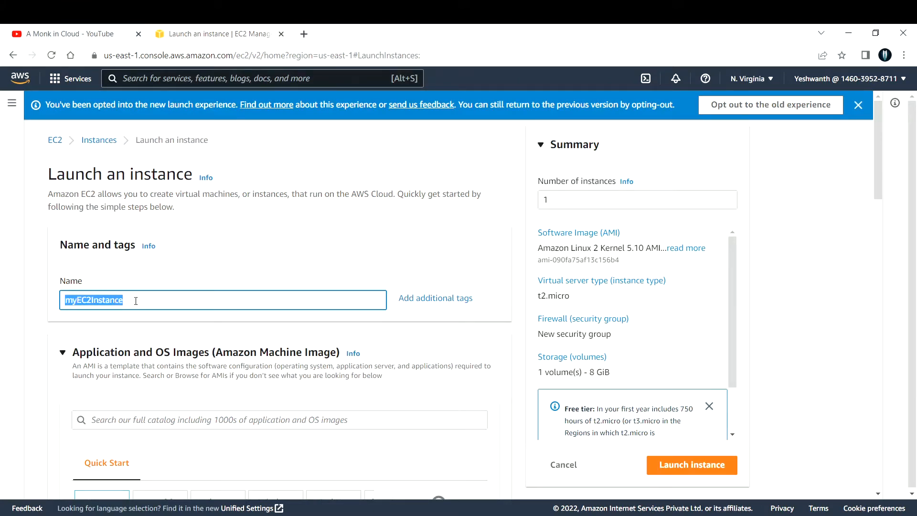
# Browse the Quick Start images, keeping Amazon Linux with Amazon Linux 2 Kernel 5.10 offered.
pyautogui.scroll(-3)
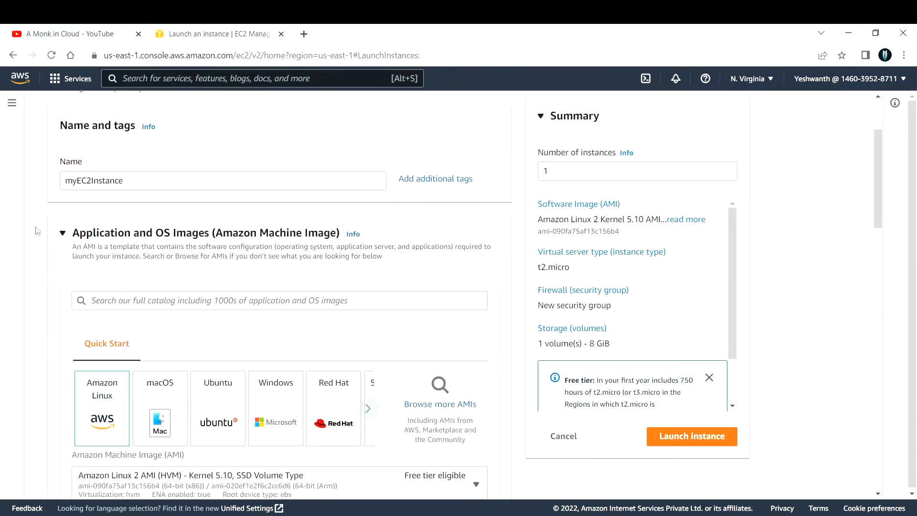
pyautogui.scroll(-3)
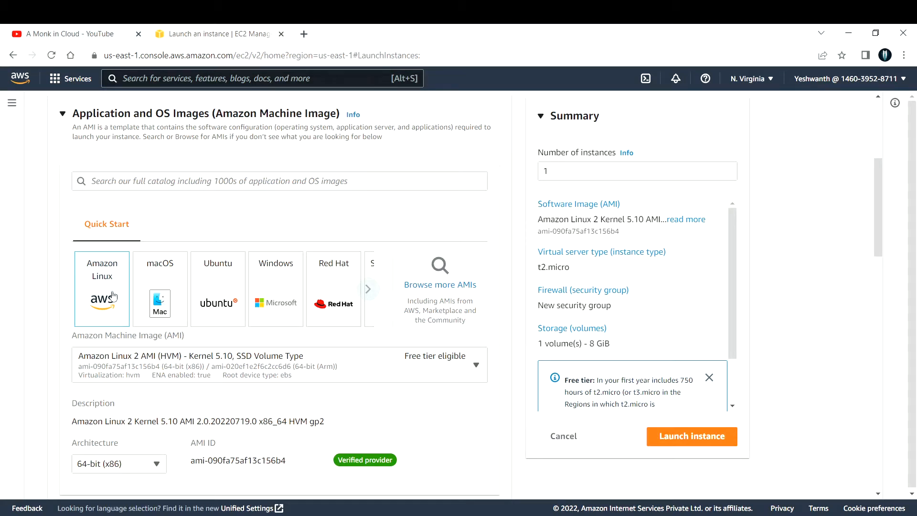
pyautogui.moveTo(121, 284)
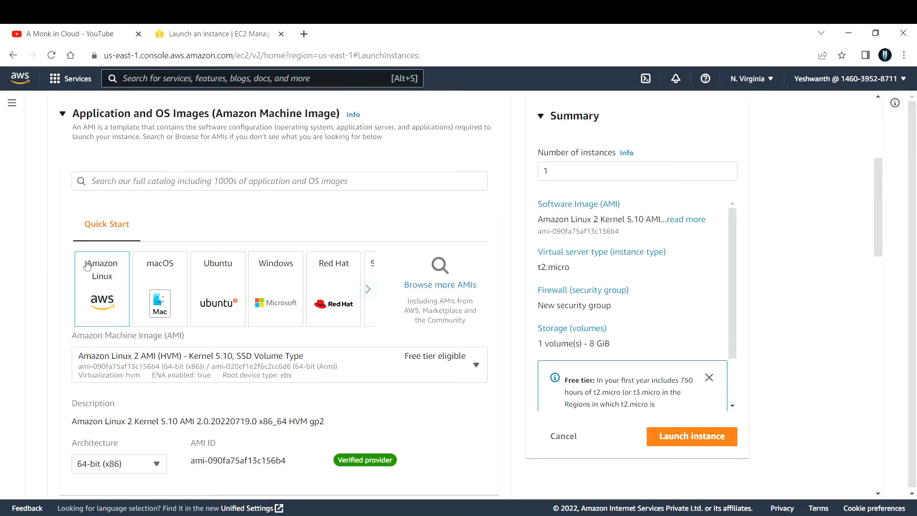
pyautogui.moveTo(114, 311)
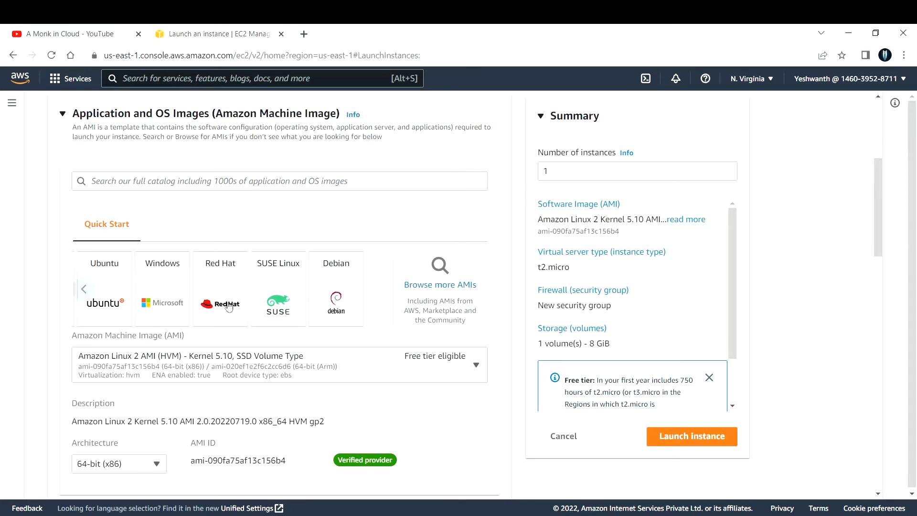
pyautogui.moveTo(236, 309)
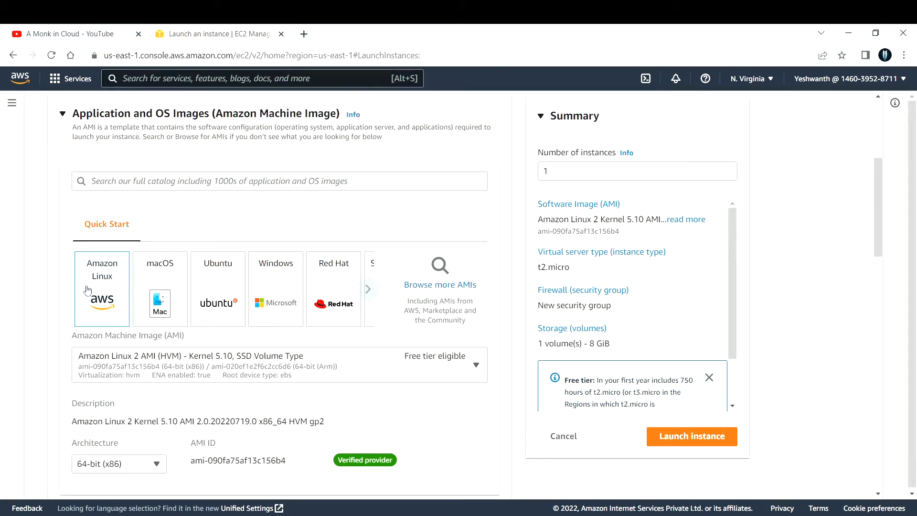
pyautogui.moveTo(100, 288)
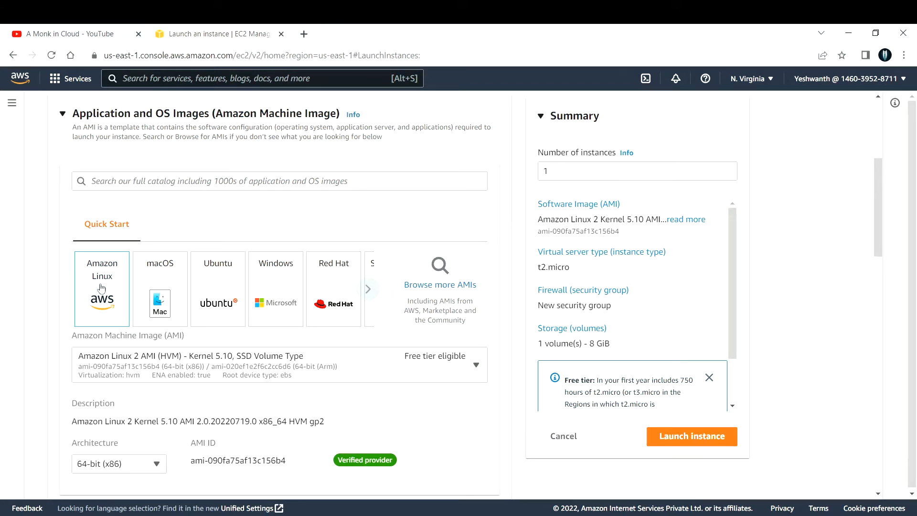
pyautogui.scroll(-3)
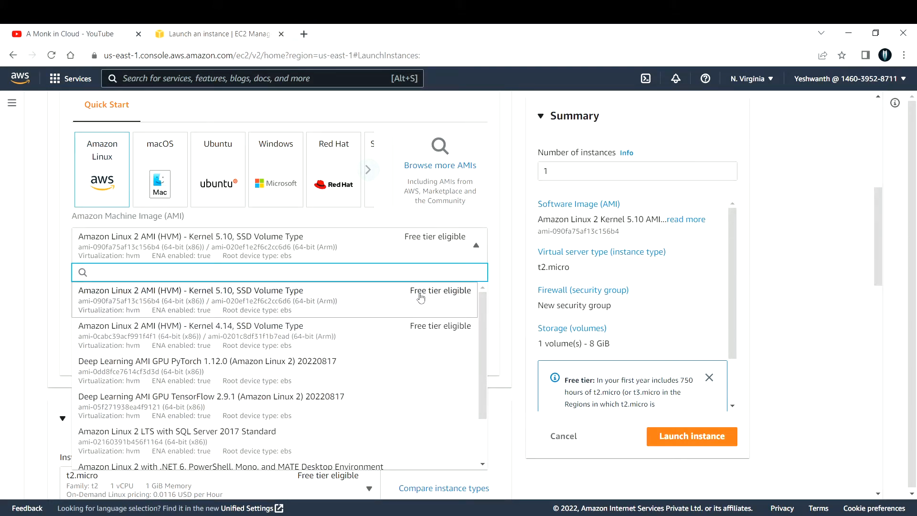
pyautogui.click(478, 244)
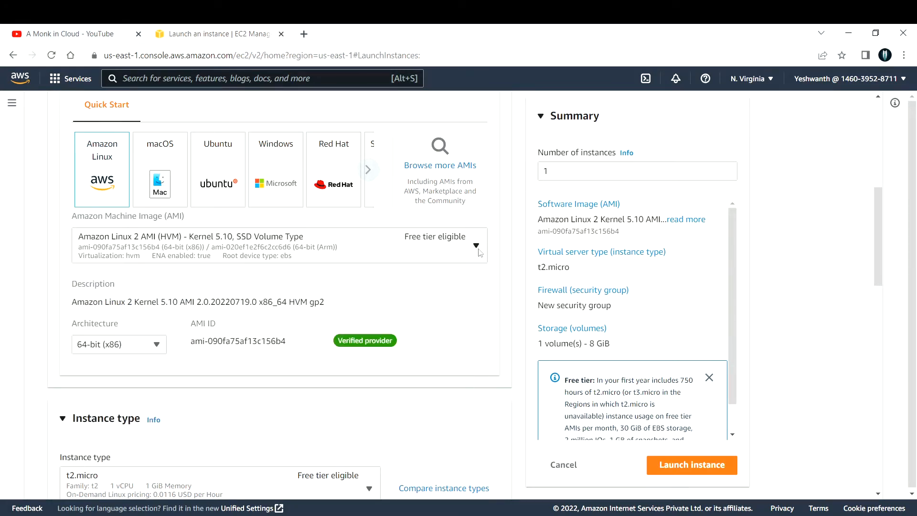
pyautogui.scroll(-3)
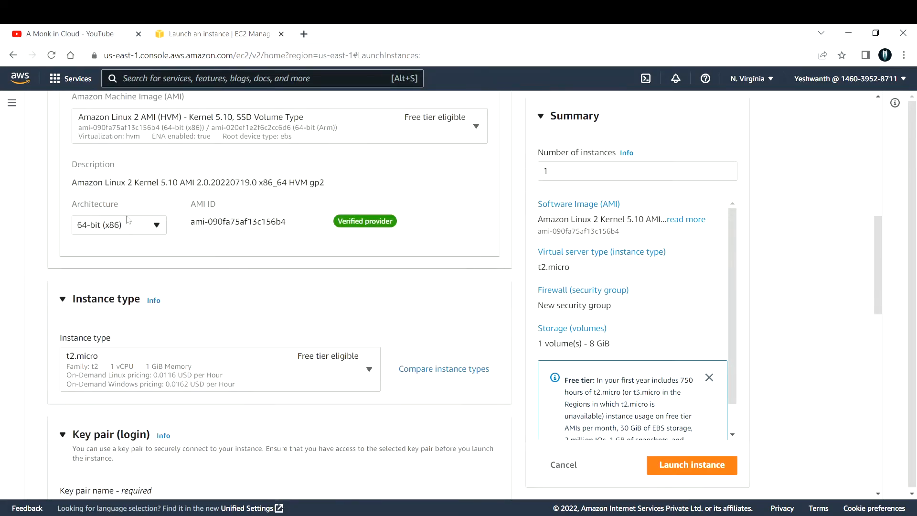
pyautogui.moveTo(170, 226)
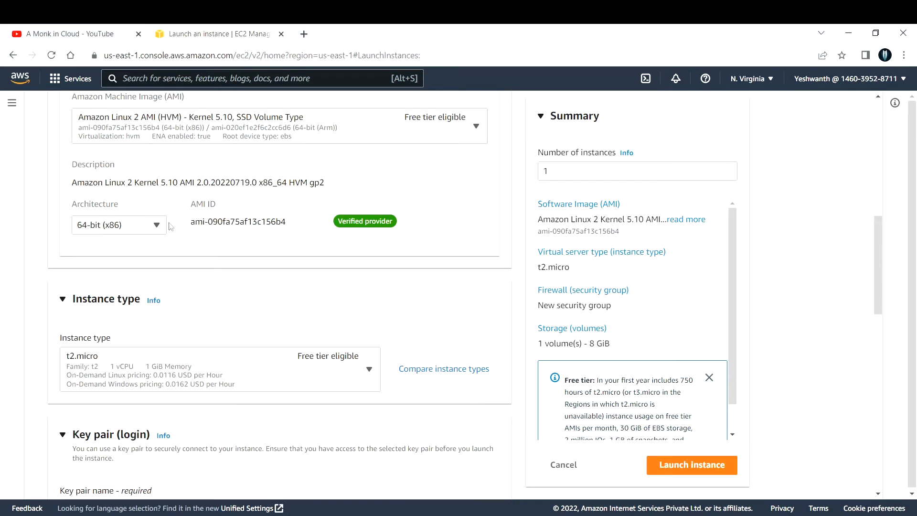
pyautogui.doubleClick(237, 220)
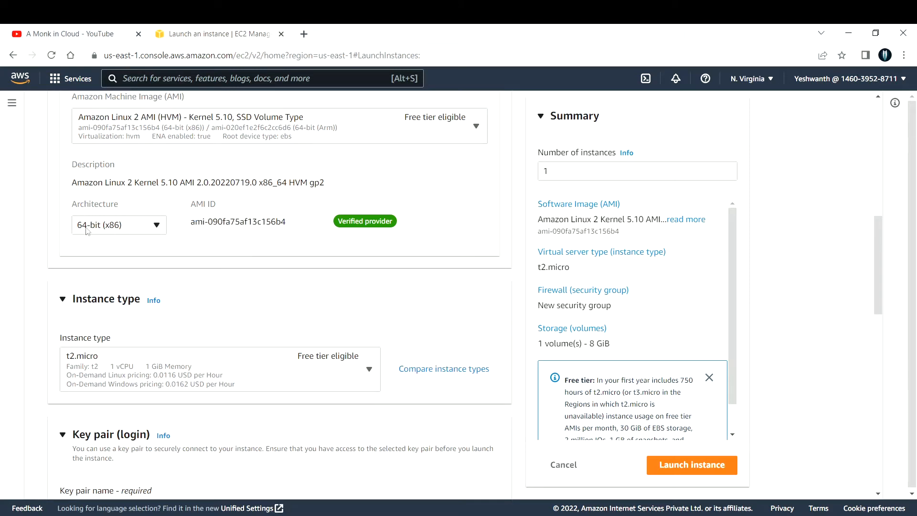
pyautogui.moveTo(309, 224)
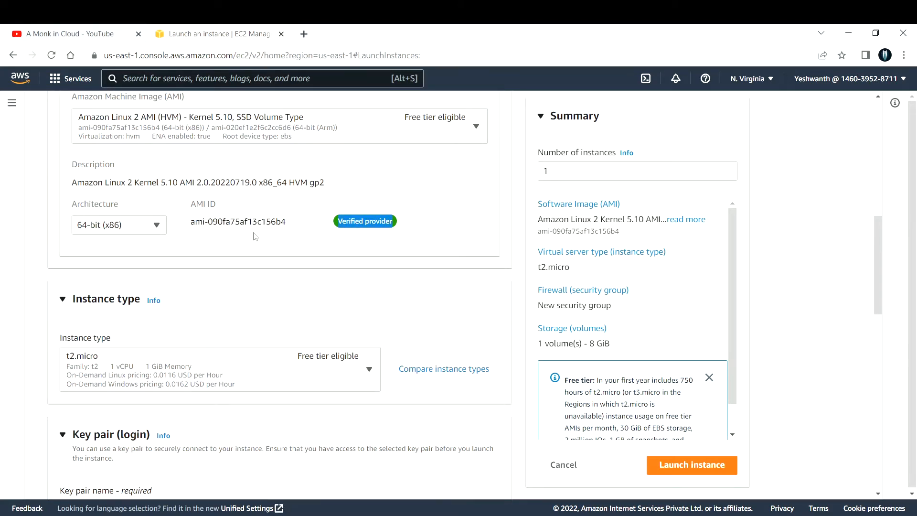
pyautogui.scroll(-3)
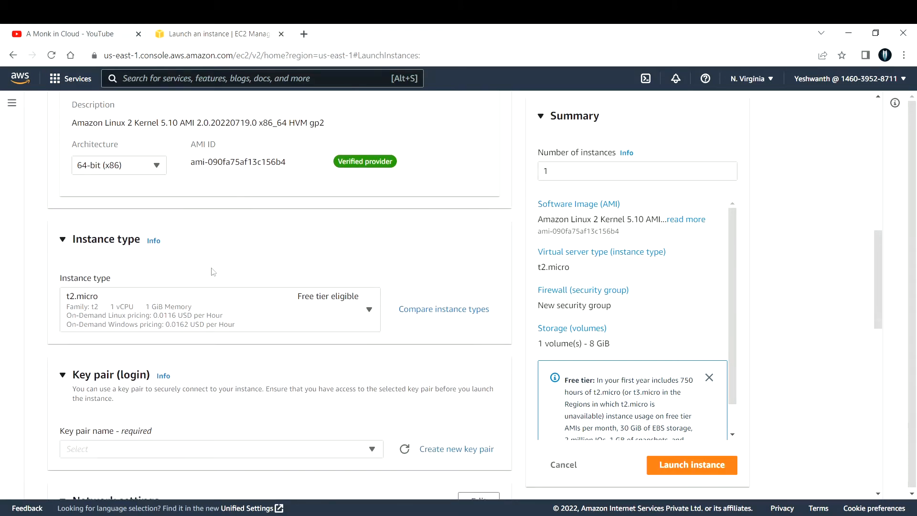
pyautogui.doubleClick(84, 278)
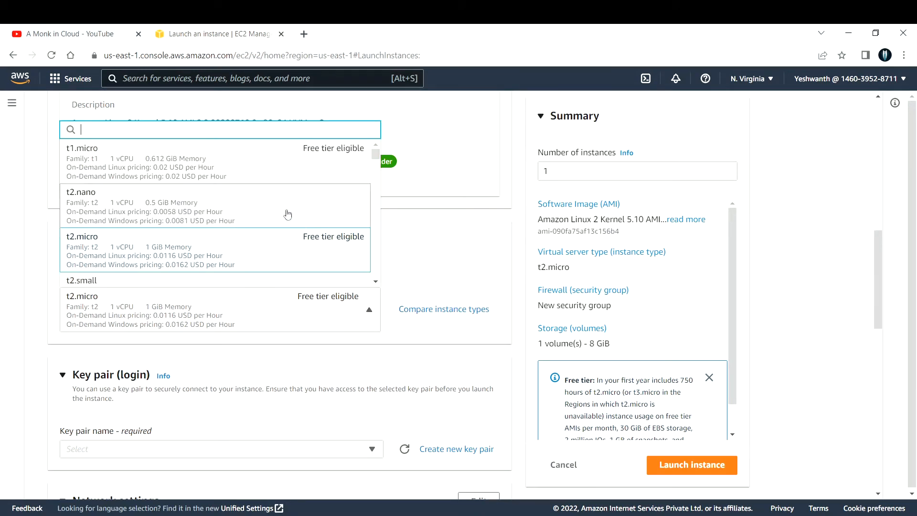
pyautogui.moveTo(96, 170)
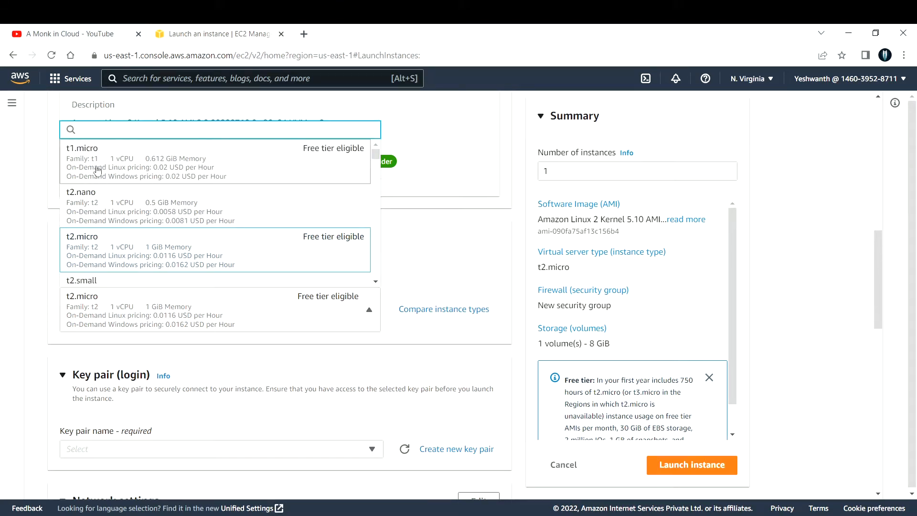
pyautogui.scroll(-3)
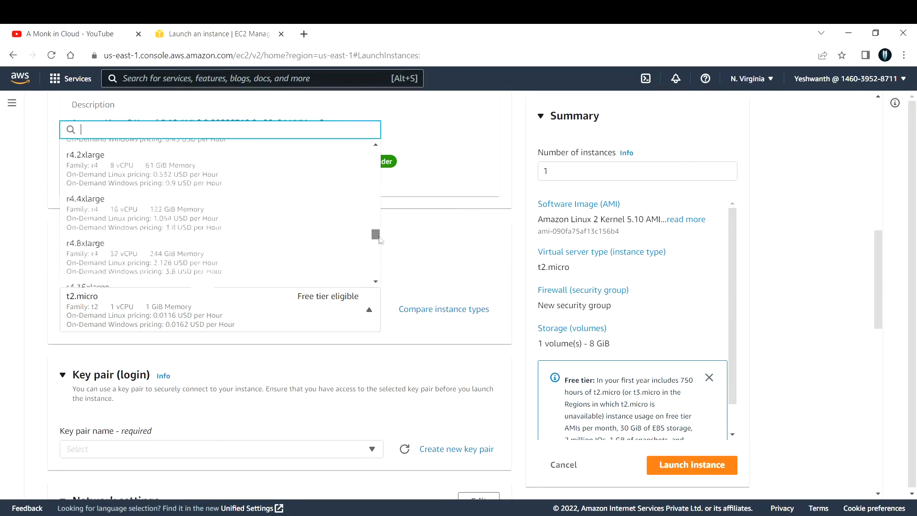
pyautogui.scroll(-3)
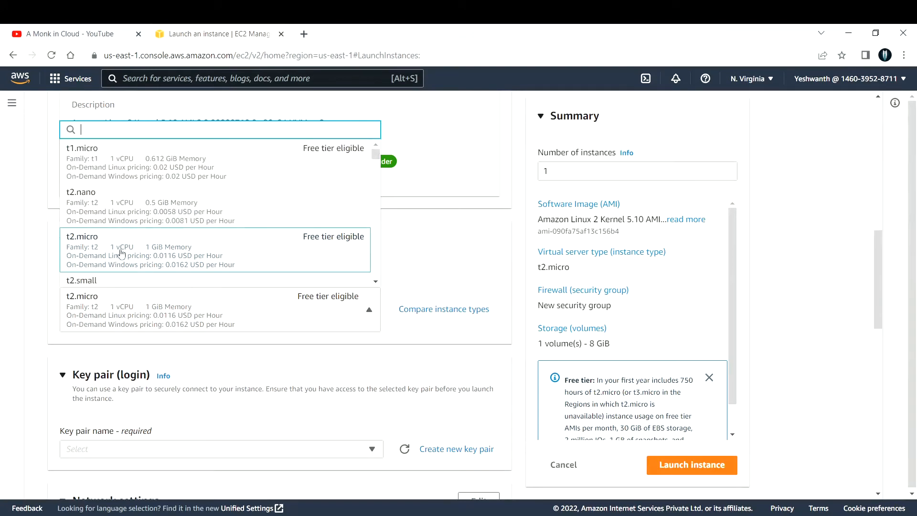
pyautogui.moveTo(82, 168)
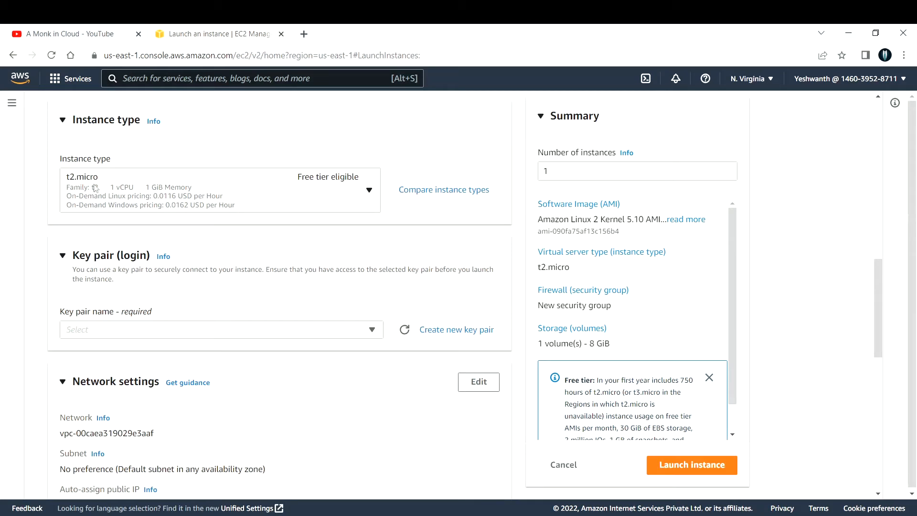
pyautogui.moveTo(97, 188)
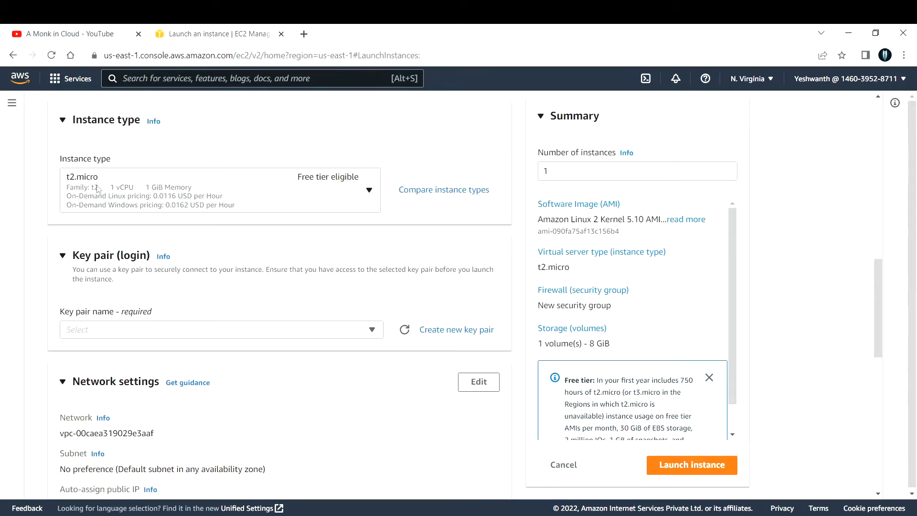
pyautogui.scroll(-3)
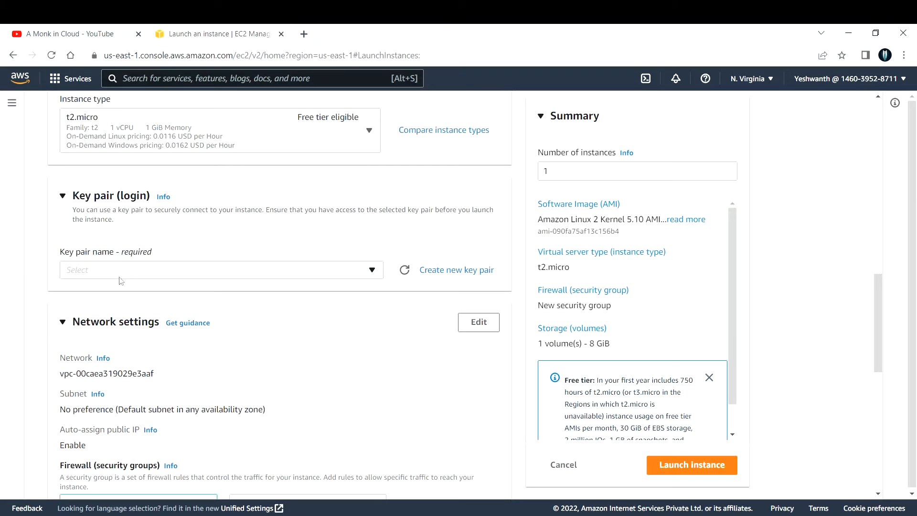
pyautogui.moveTo(155, 276)
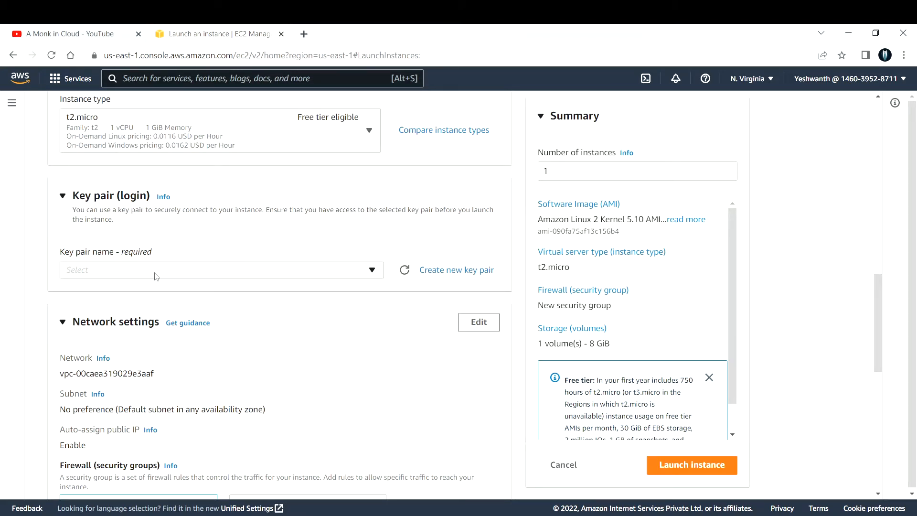
# Start creating a new key pair with RSA and .pem preselected, name still empty.
pyautogui.click(456, 270)
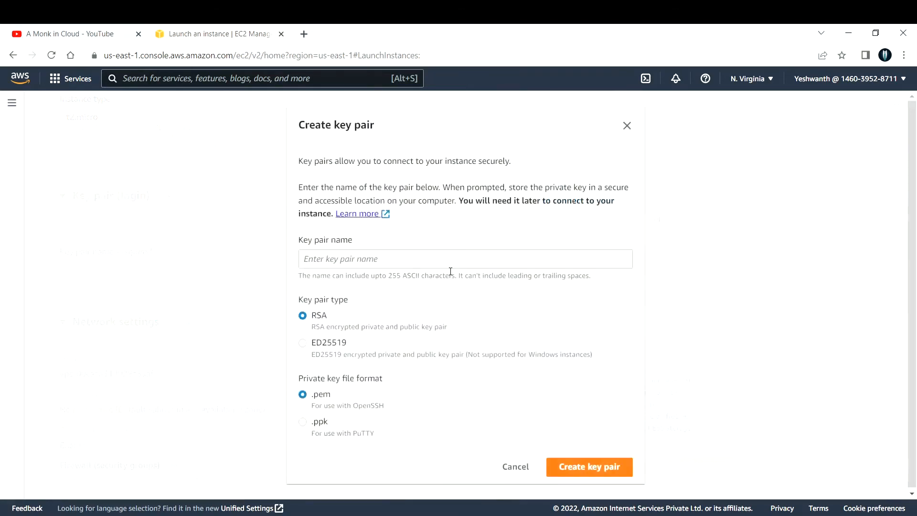
pyautogui.click(465, 257)
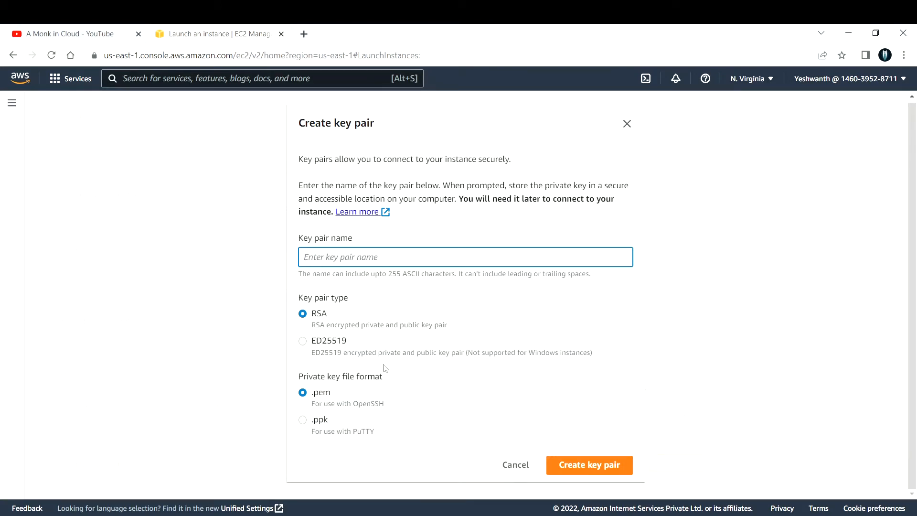
pyautogui.moveTo(370, 328)
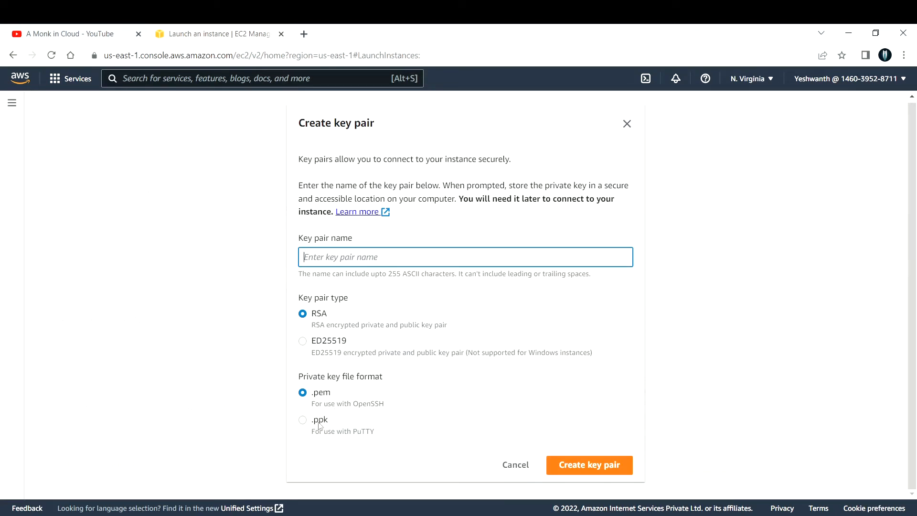
pyautogui.moveTo(322, 426)
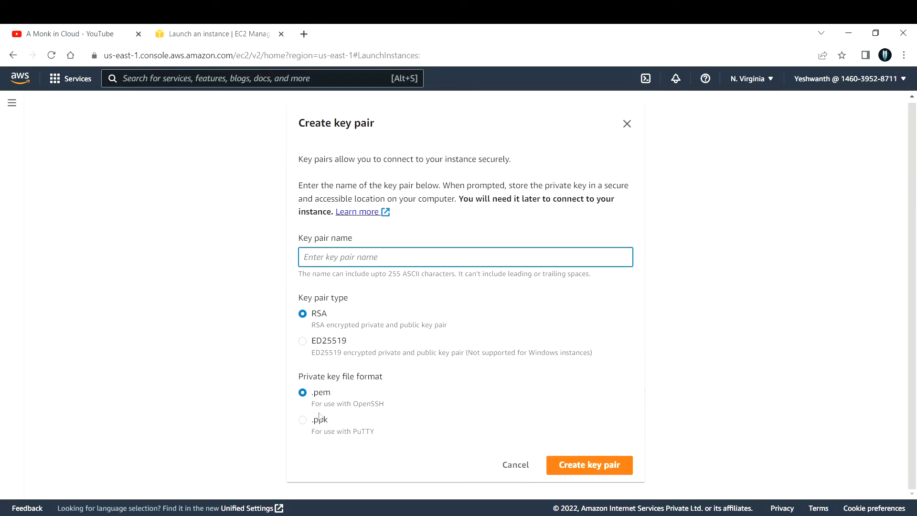
pyautogui.moveTo(366, 421)
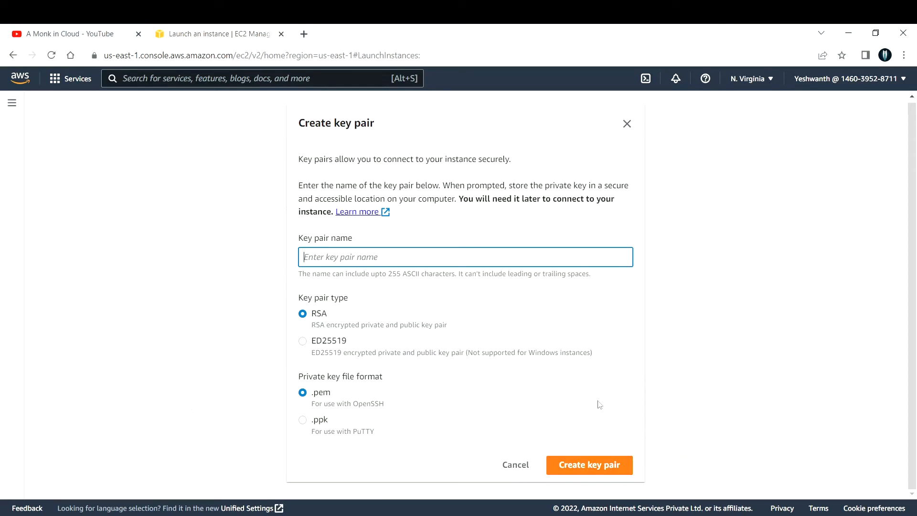
pyautogui.moveTo(632, 336)
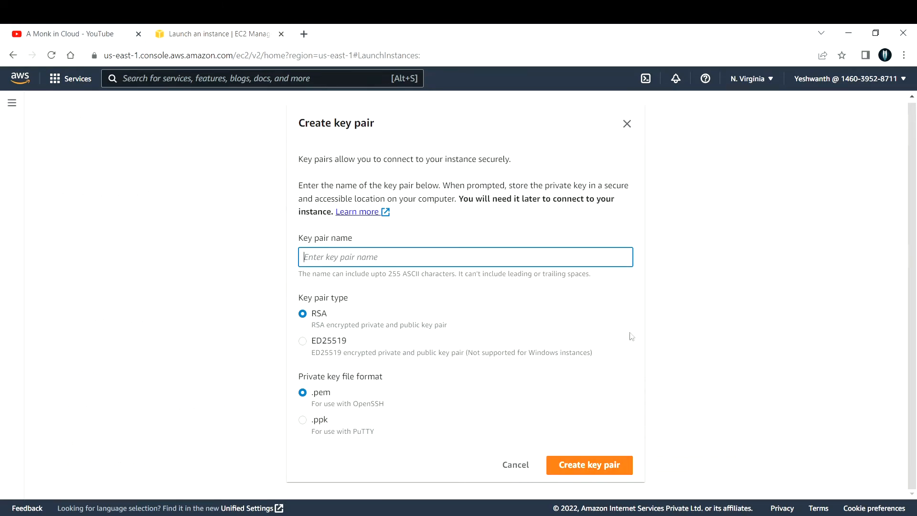
pyautogui.moveTo(471, 463)
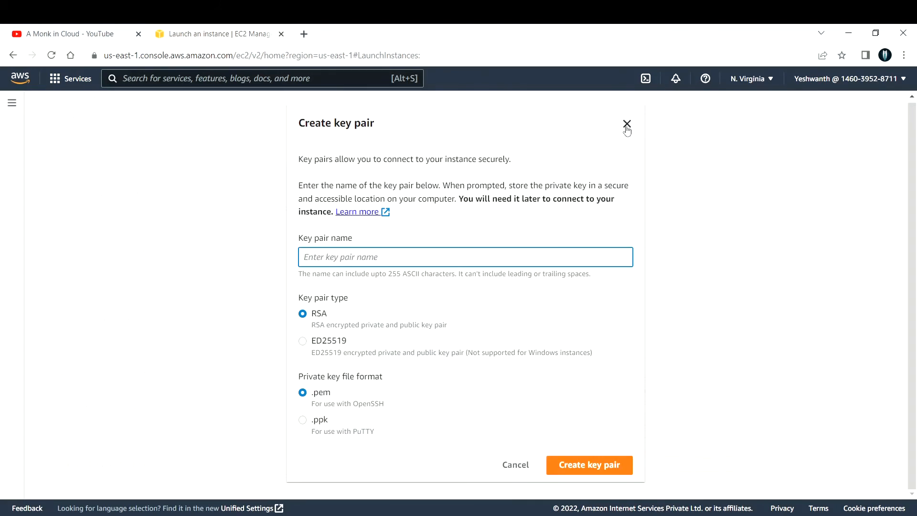
# Discard the new key pair and choose the existing CW-Test-KP key pair instead.
pyautogui.click(626, 124)
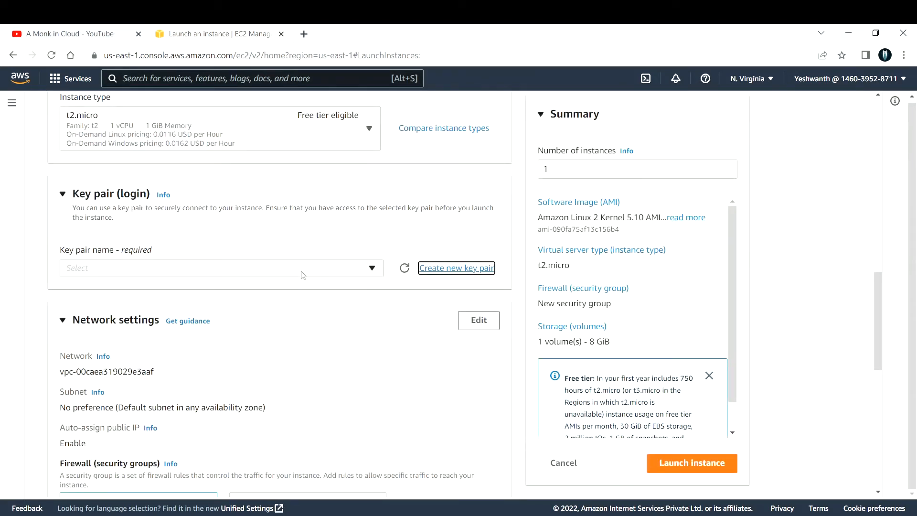
pyautogui.click(220, 267)
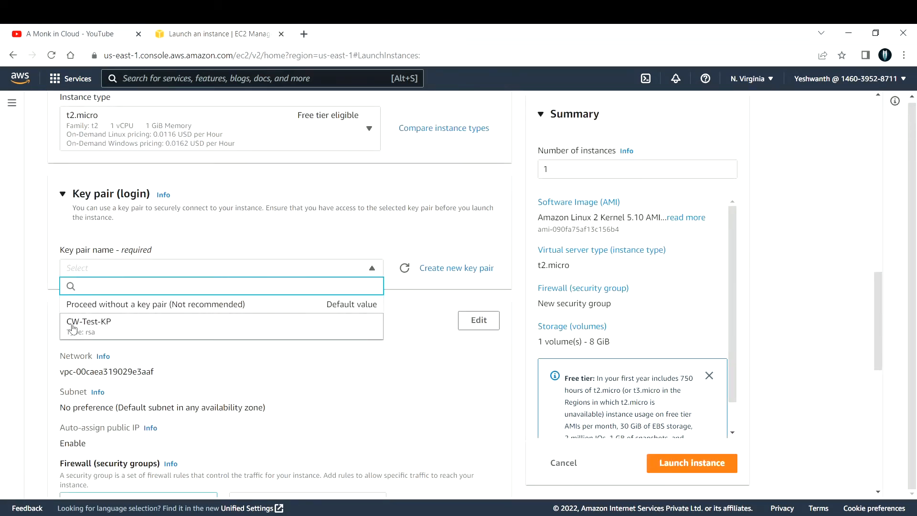
pyautogui.moveTo(89, 326)
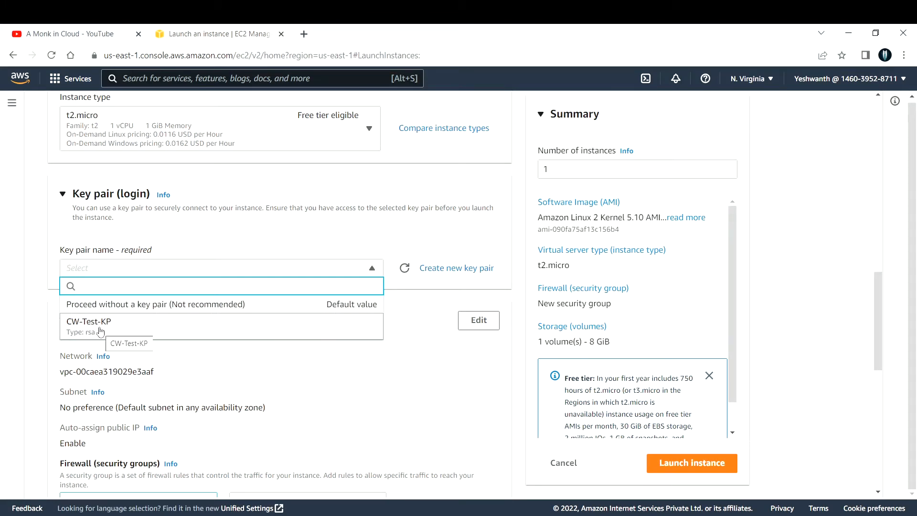
pyautogui.click(88, 321)
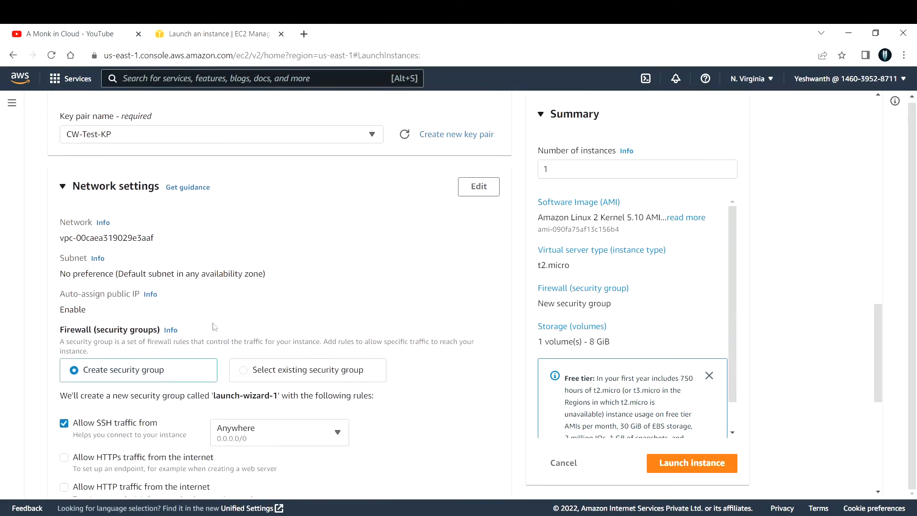
# Make Network settings editable, showing the default VPC and security group launch-wizard-1.
pyautogui.scroll(-3)
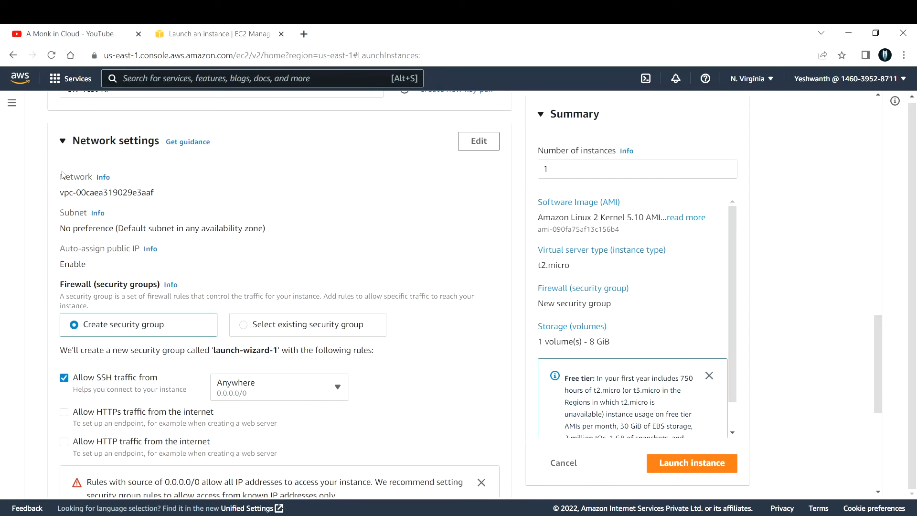
pyautogui.moveTo(63, 196)
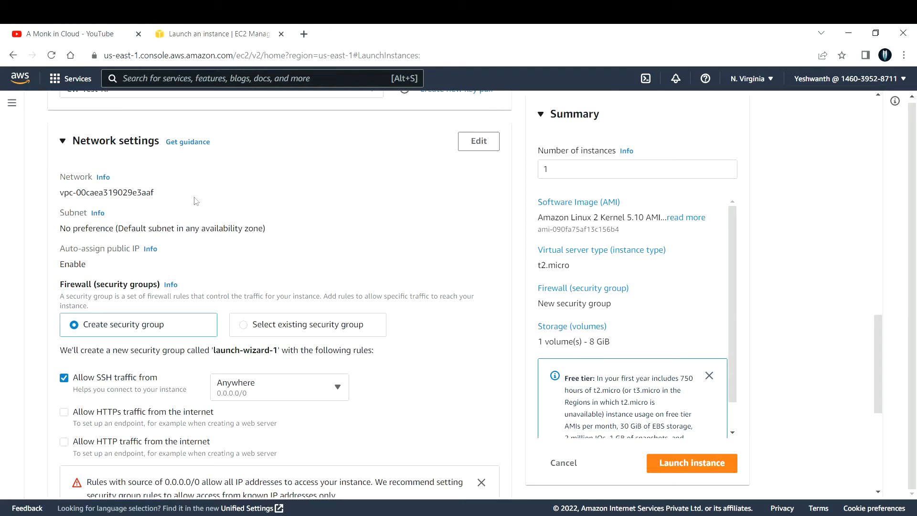
pyautogui.moveTo(73, 202)
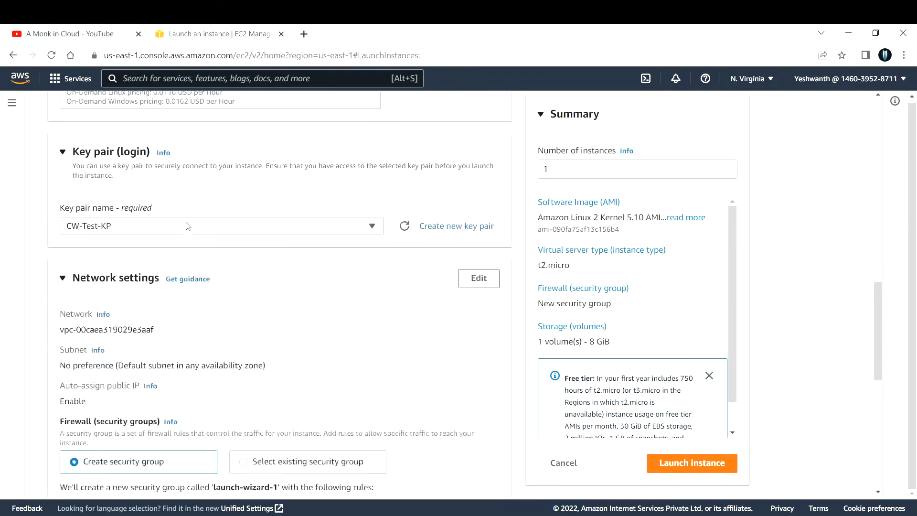
pyautogui.scroll(-3)
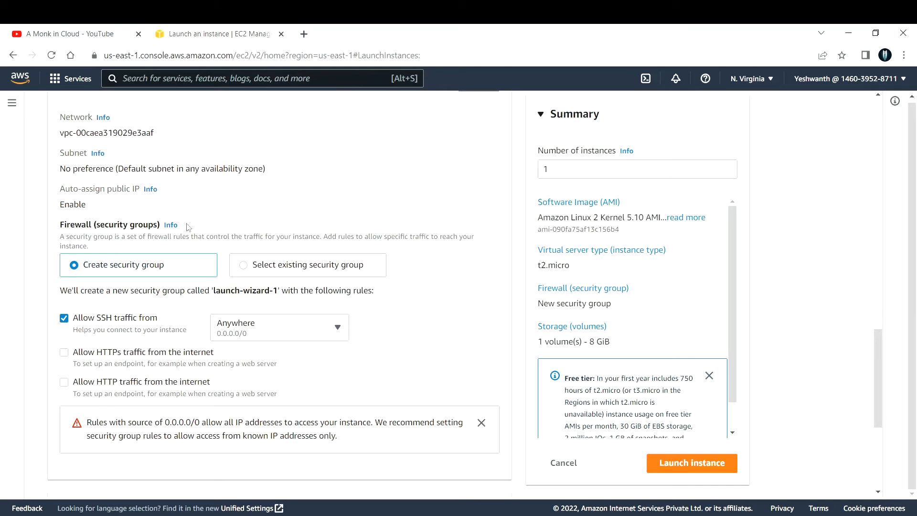
pyautogui.doubleClick(71, 133)
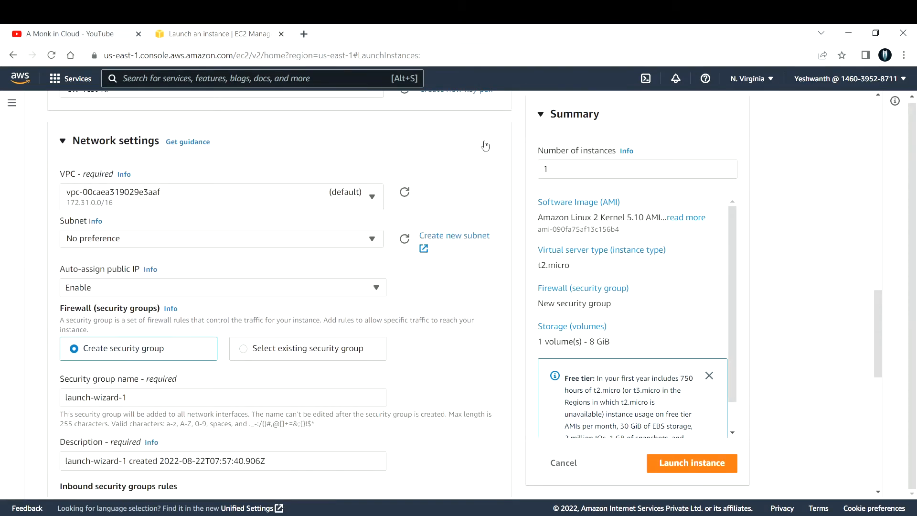
pyautogui.click(221, 197)
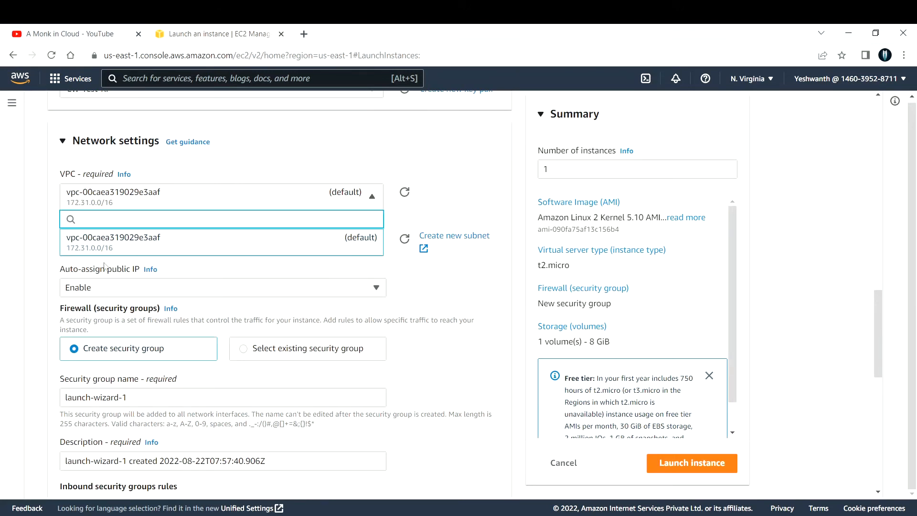
pyautogui.moveTo(240, 259)
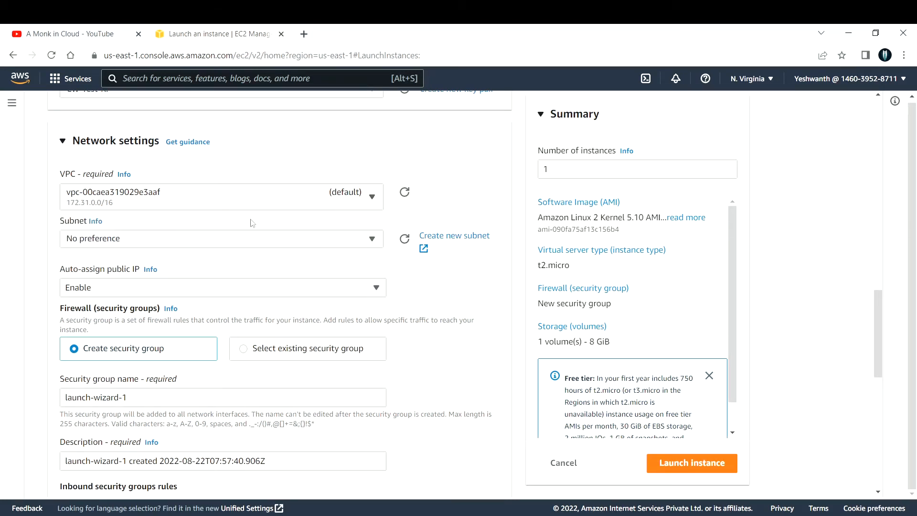
pyautogui.scroll(-3)
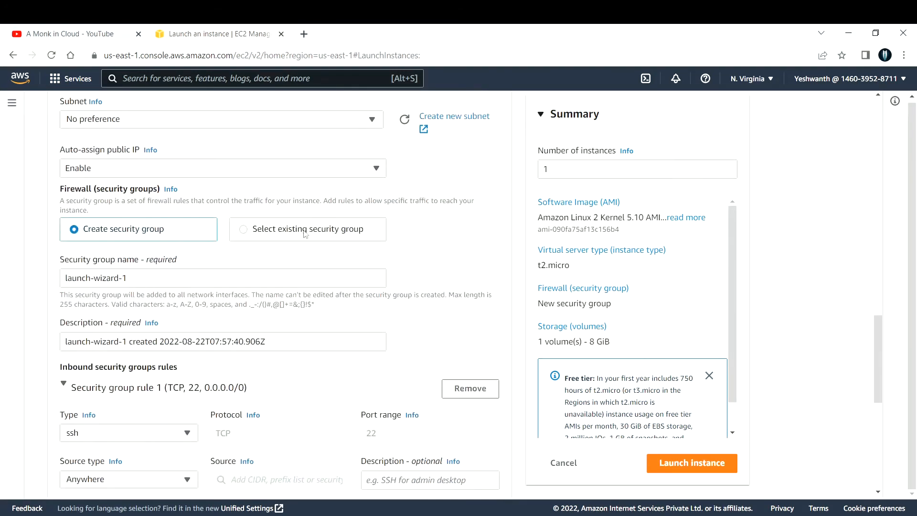
pyautogui.moveTo(290, 265)
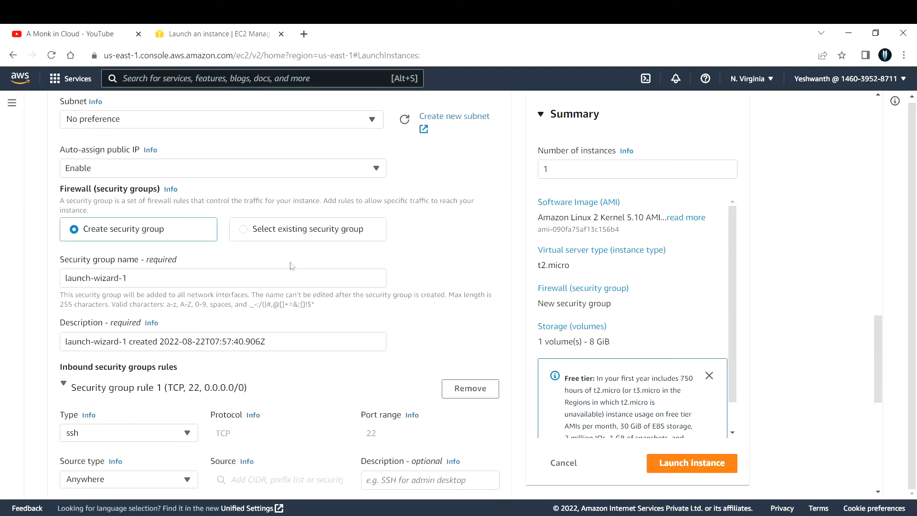
pyautogui.scroll(-3)
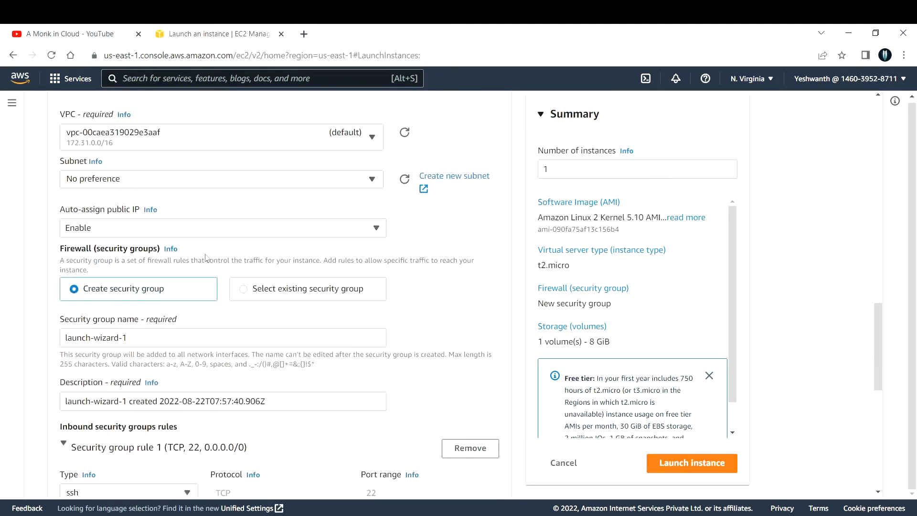
pyautogui.scroll(-3)
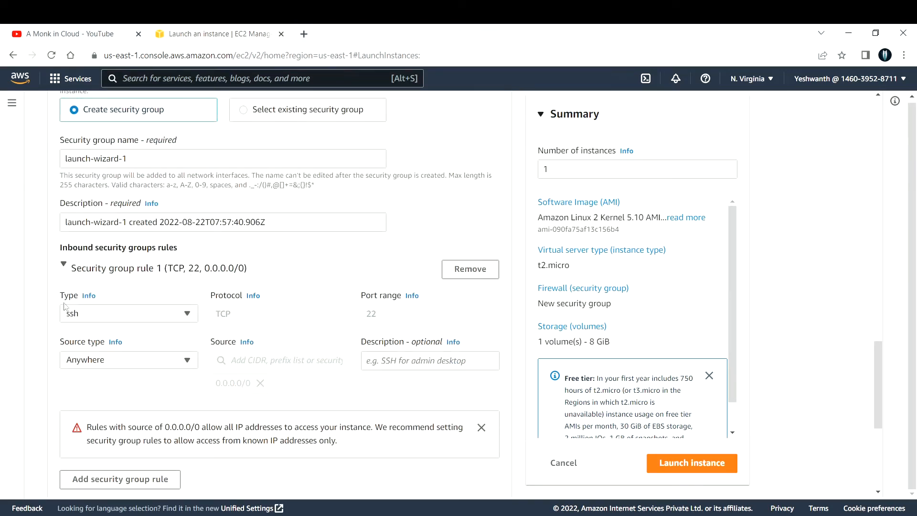
pyautogui.moveTo(129, 319)
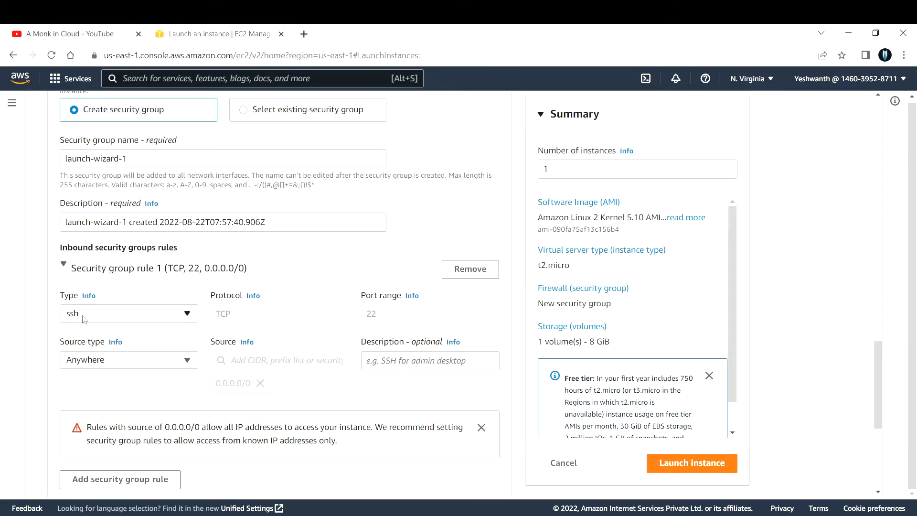
pyautogui.doubleClick(371, 313)
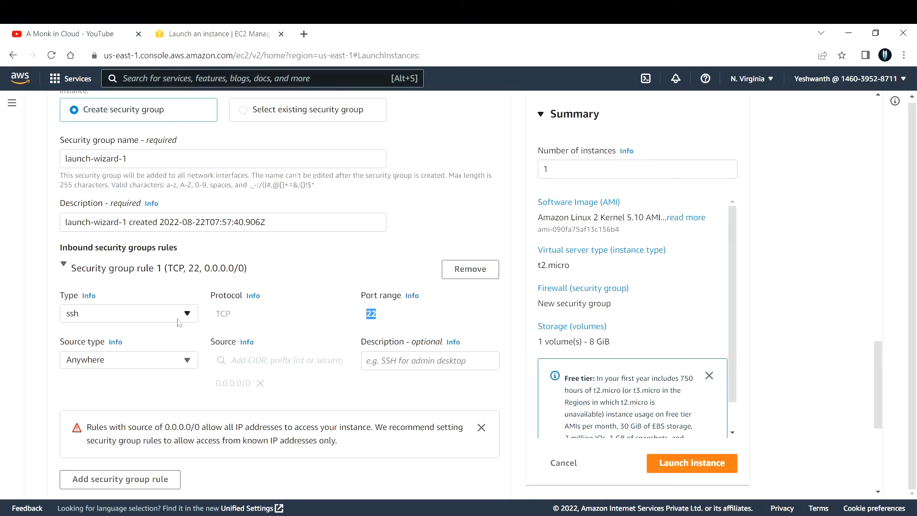
pyautogui.moveTo(131, 322)
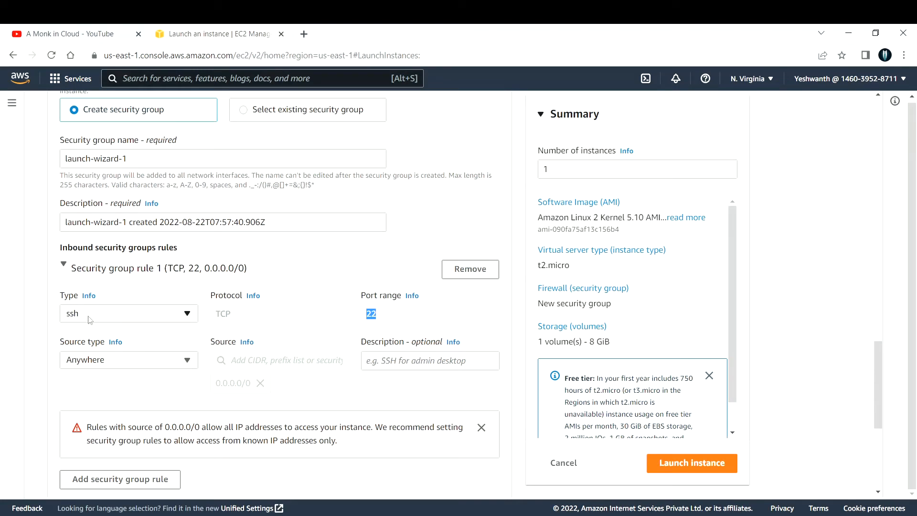
pyautogui.scroll(-3)
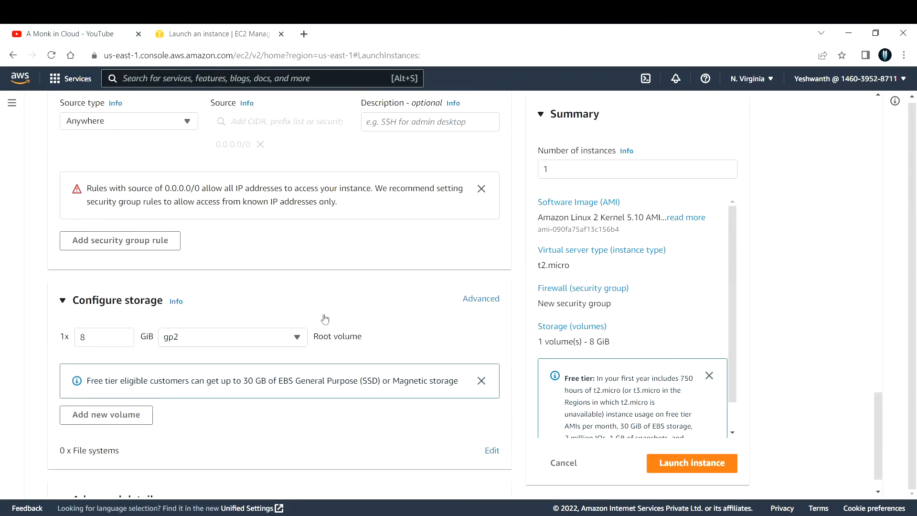
pyautogui.scroll(-3)
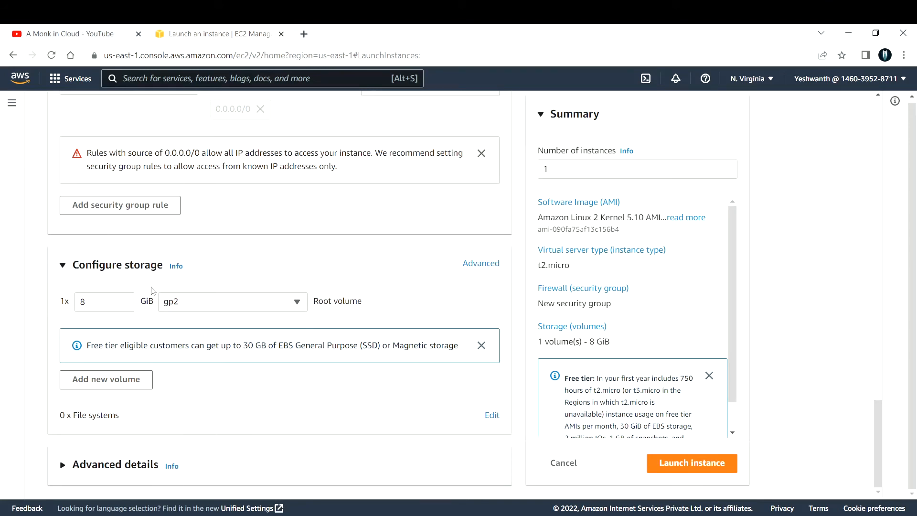
pyautogui.click(103, 300)
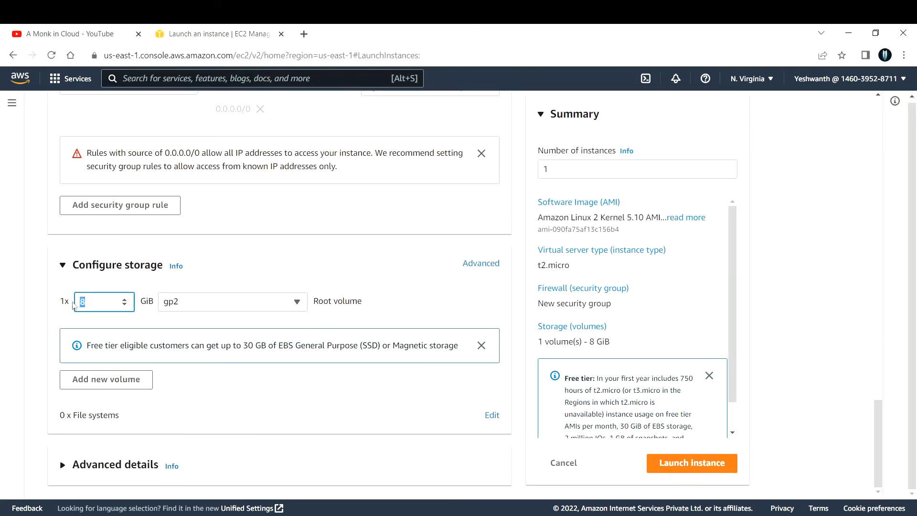
pyautogui.click(99, 300)
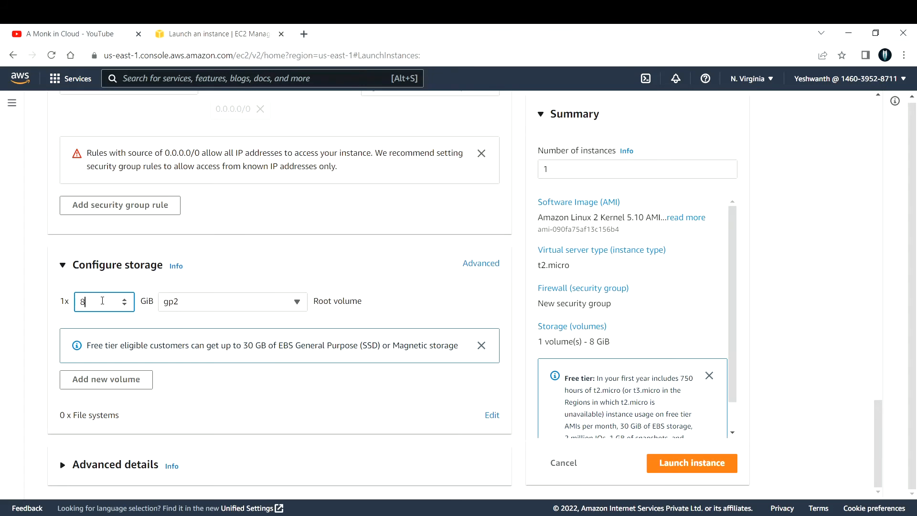
pyautogui.click(233, 301)
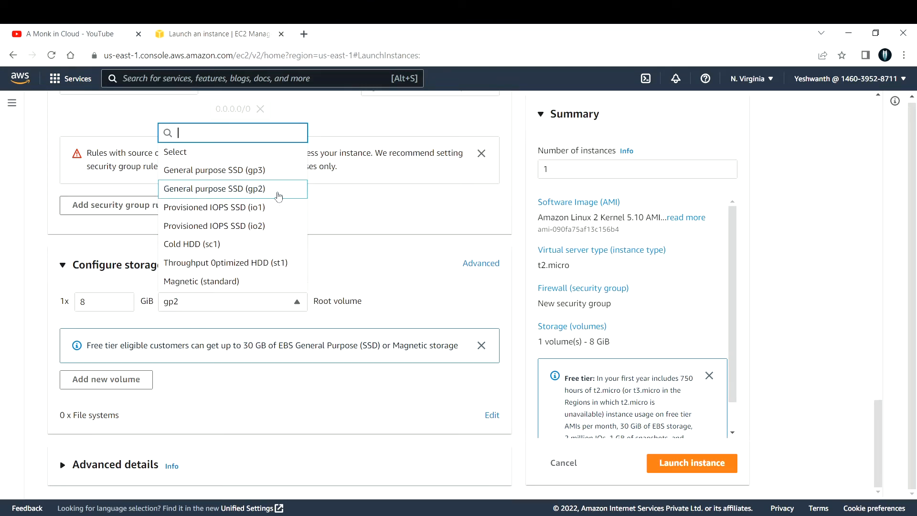
pyautogui.click(214, 188)
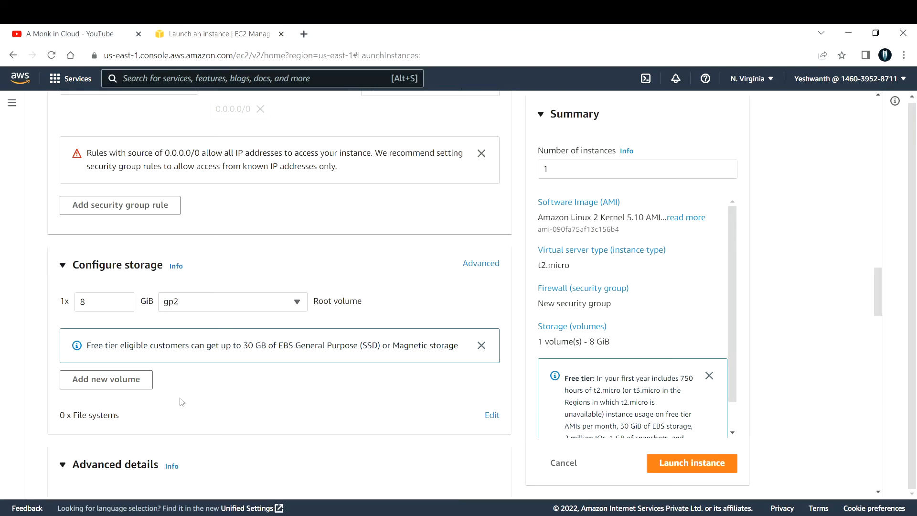
pyautogui.scroll(-3)
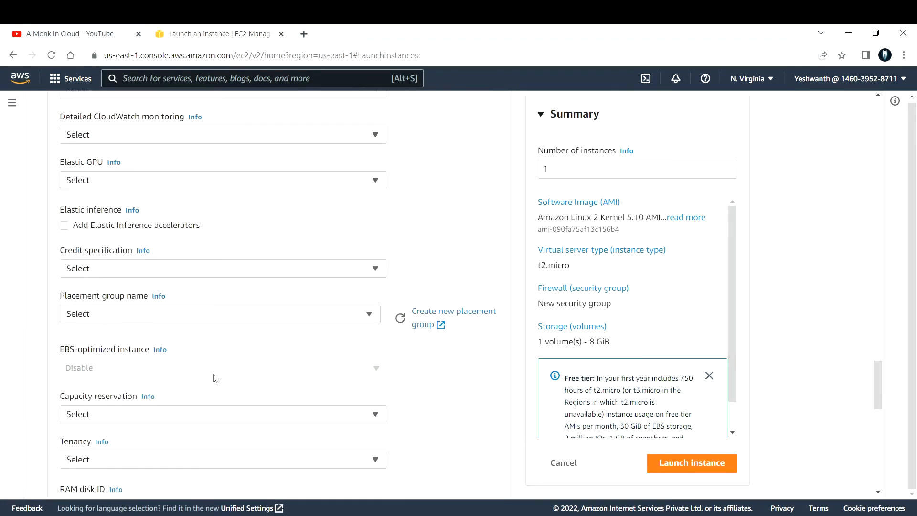
pyautogui.scroll(-3)
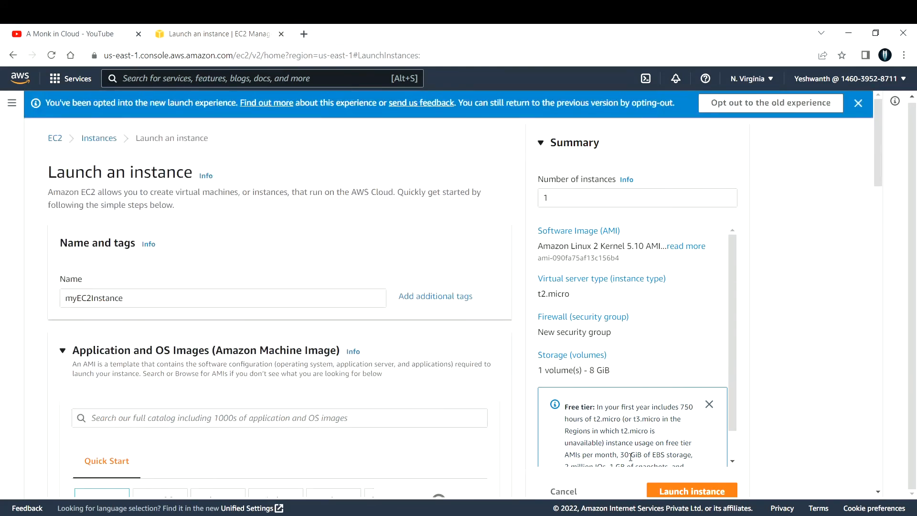
pyautogui.scroll(-3)
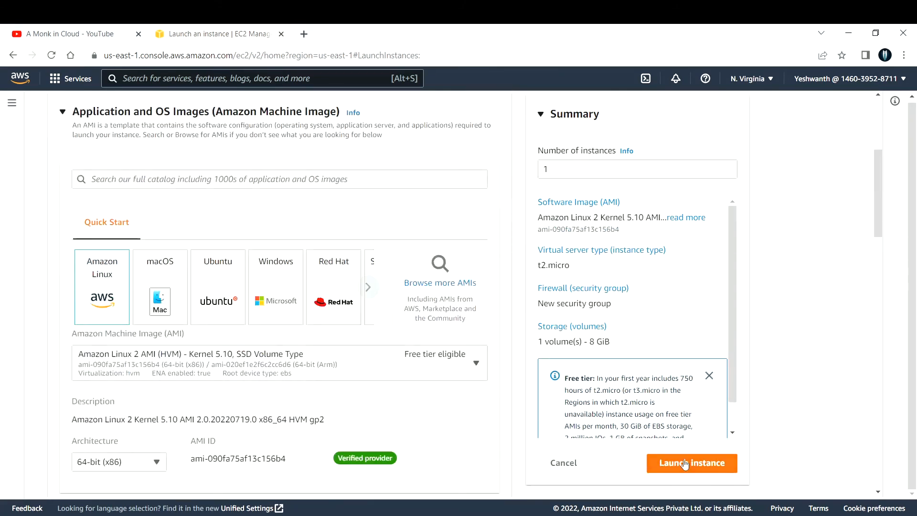
# Launch the configured instance and get the success message with its instance ID.
pyautogui.click(691, 462)
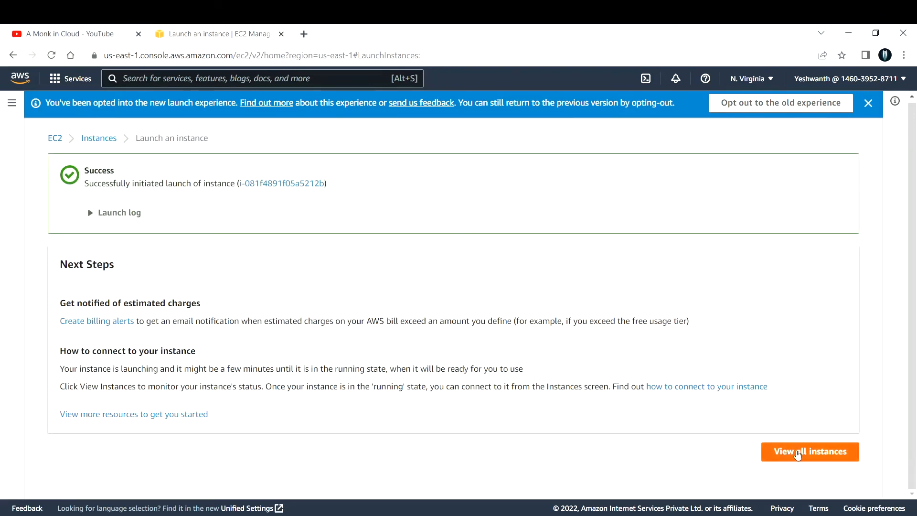
# View all instances, with myEC2Instance listed as a pending t2.micro in us-east-1b.
pyautogui.click(809, 452)
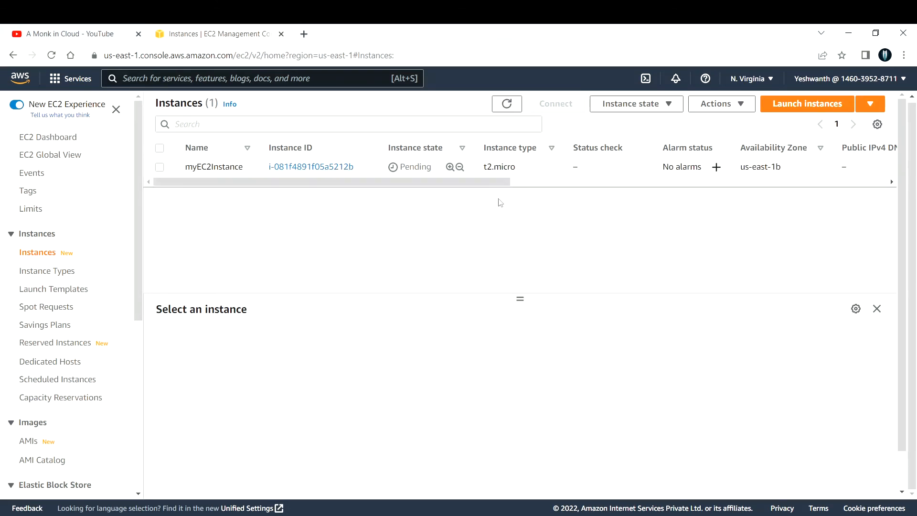
pyautogui.moveTo(413, 152)
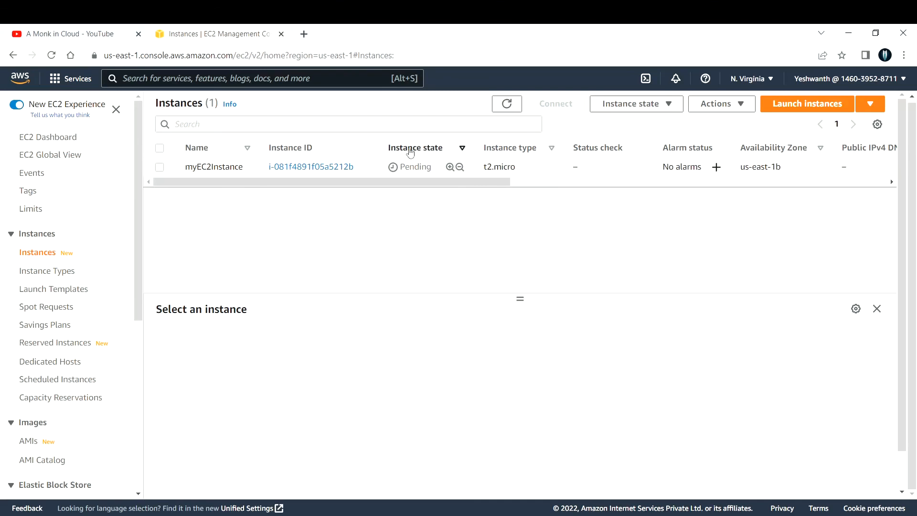